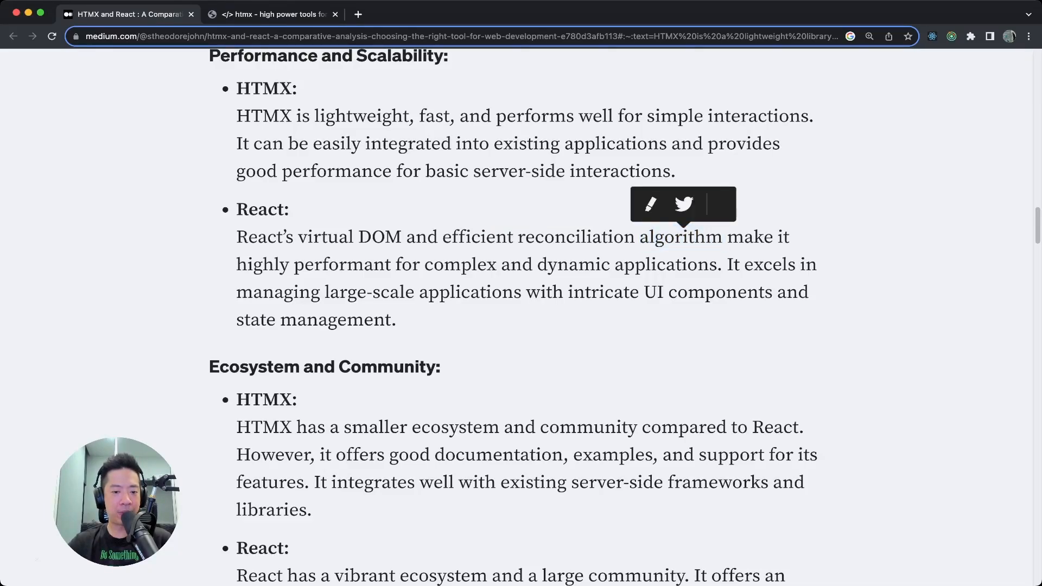
# Highlight two phrases about React's performance in the Performance section.
pyautogui.moveTo(294, 264); pyautogui.dragTo(663, 264)
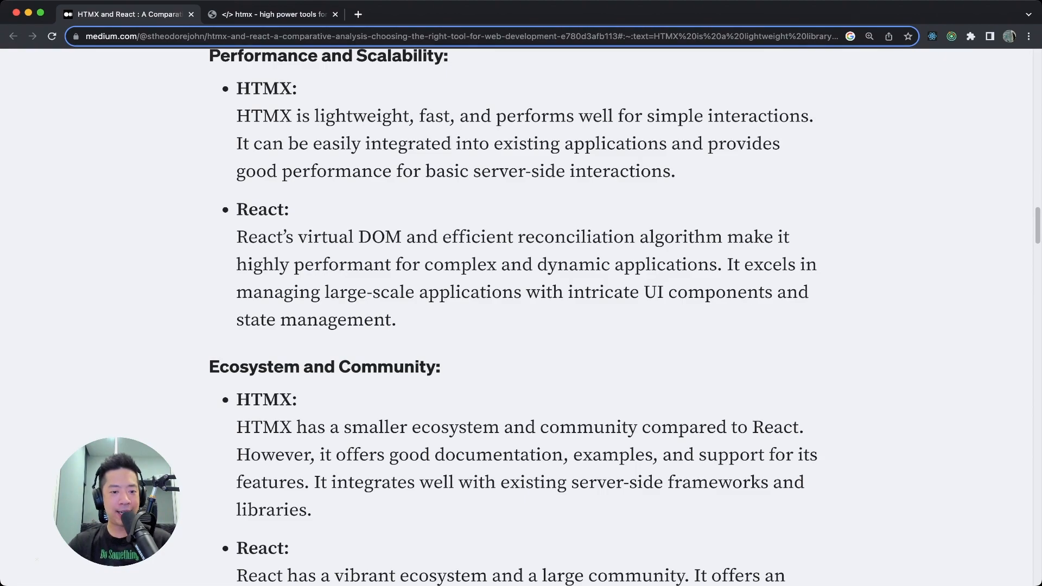
pyautogui.moveTo(237, 263); pyautogui.dragTo(391, 264)
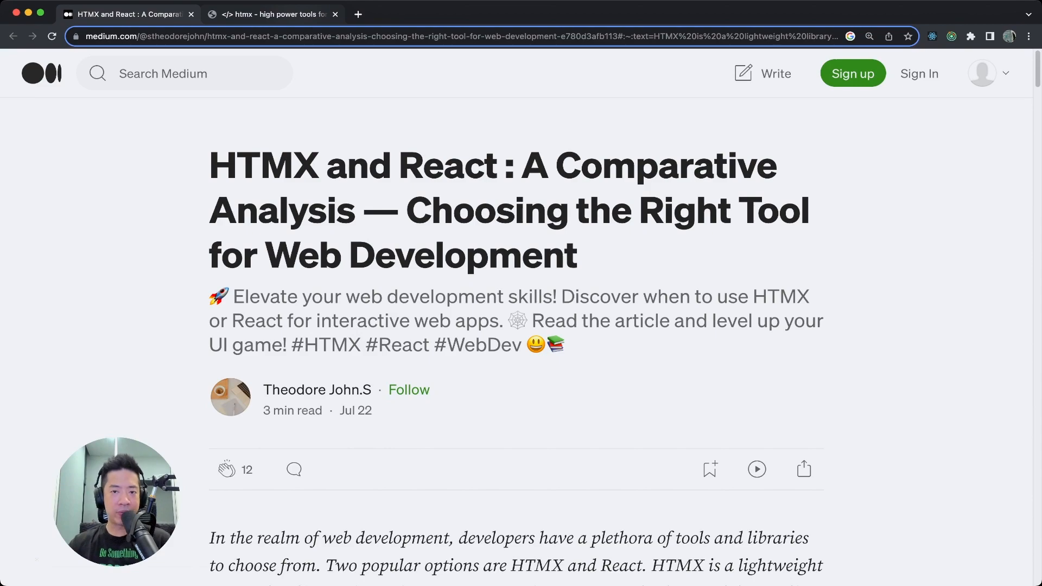
# Switch to the htmx.org tab and scroll down to the quick start code example.
pyautogui.click(272, 14)
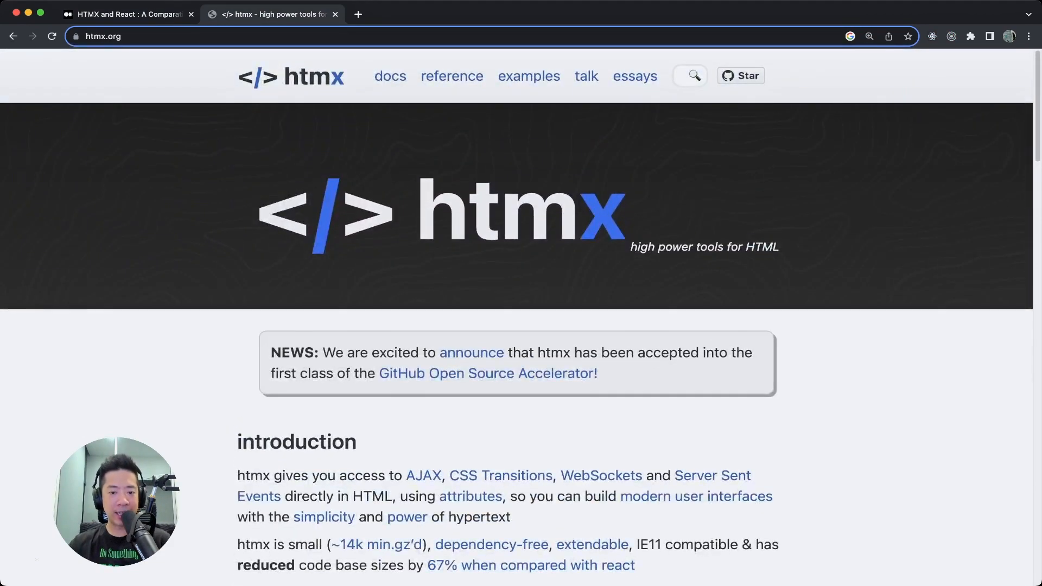
pyautogui.scroll(-3)
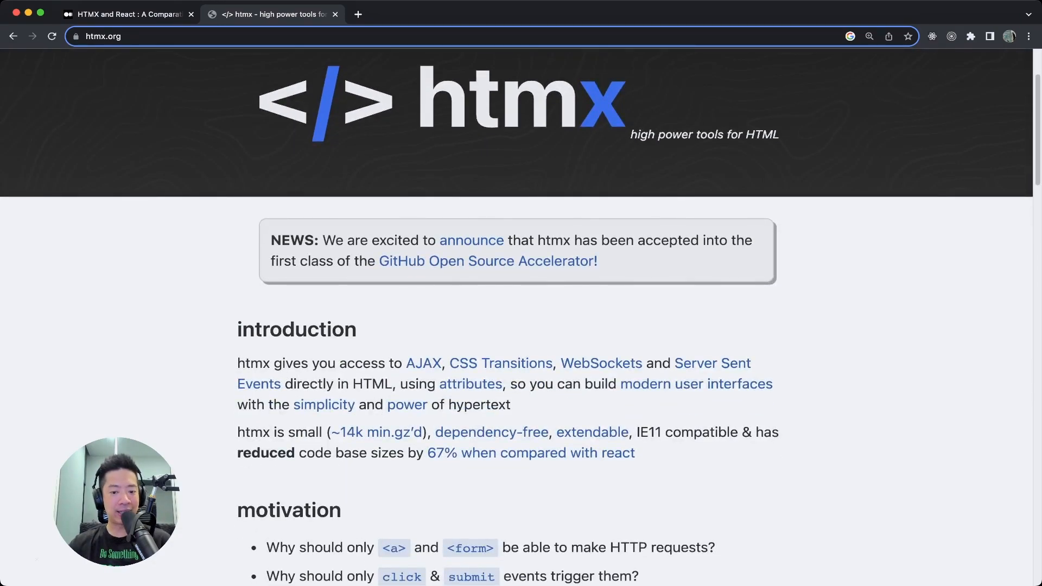
pyautogui.scroll(-3)
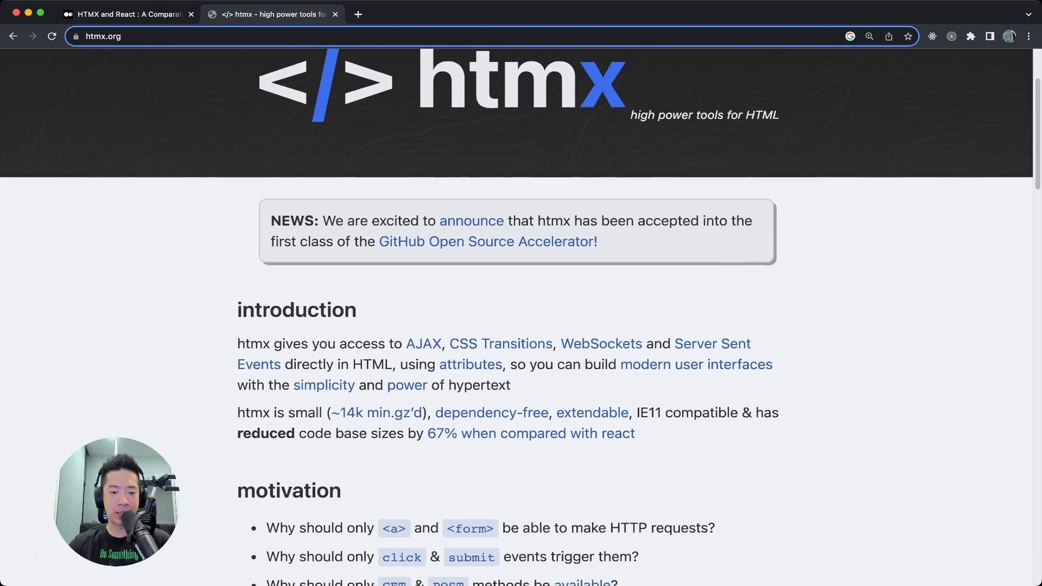
pyautogui.scroll(-3)
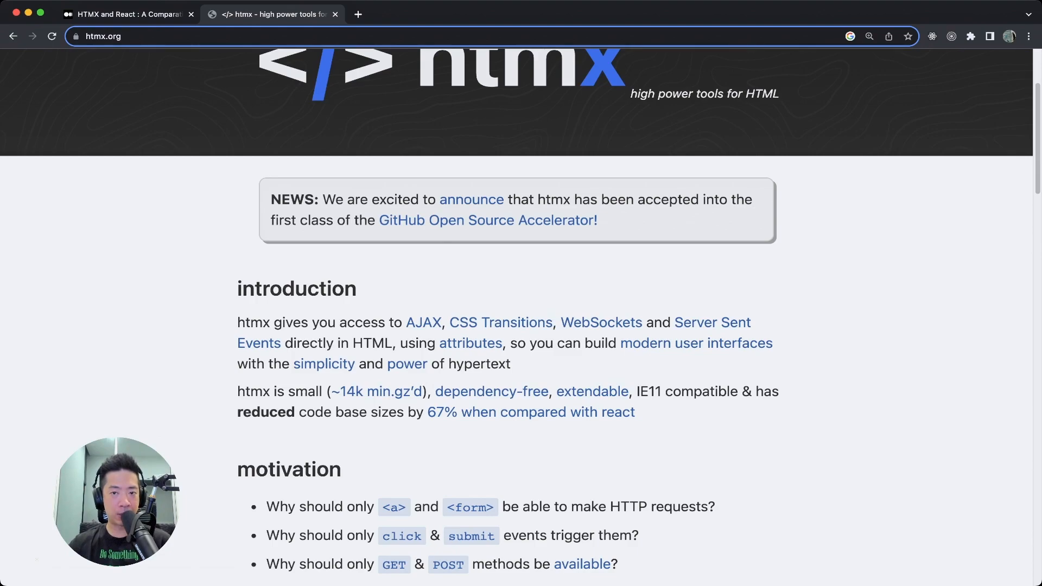
pyautogui.scroll(-3)
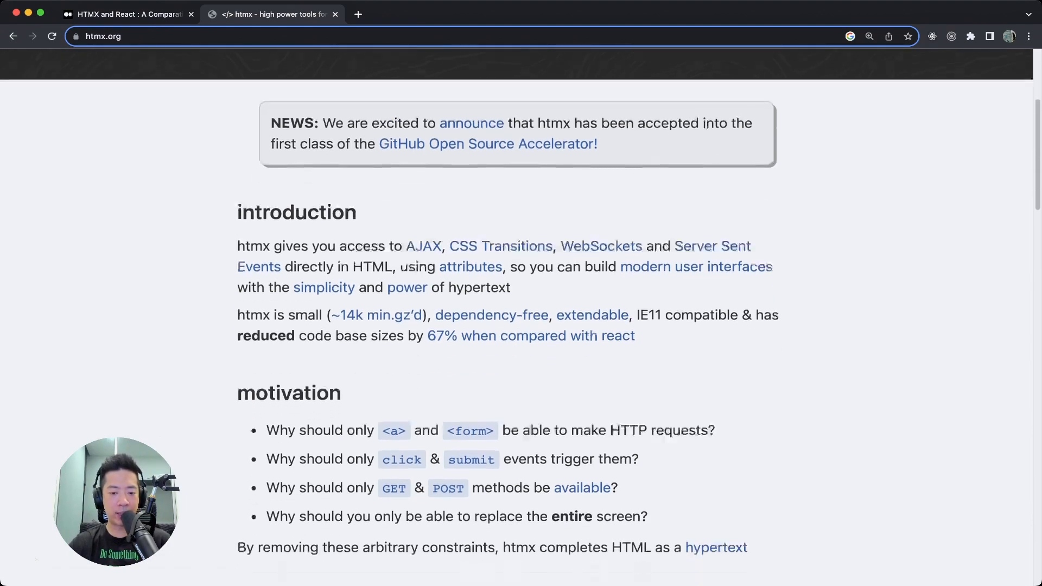
pyautogui.scroll(-3)
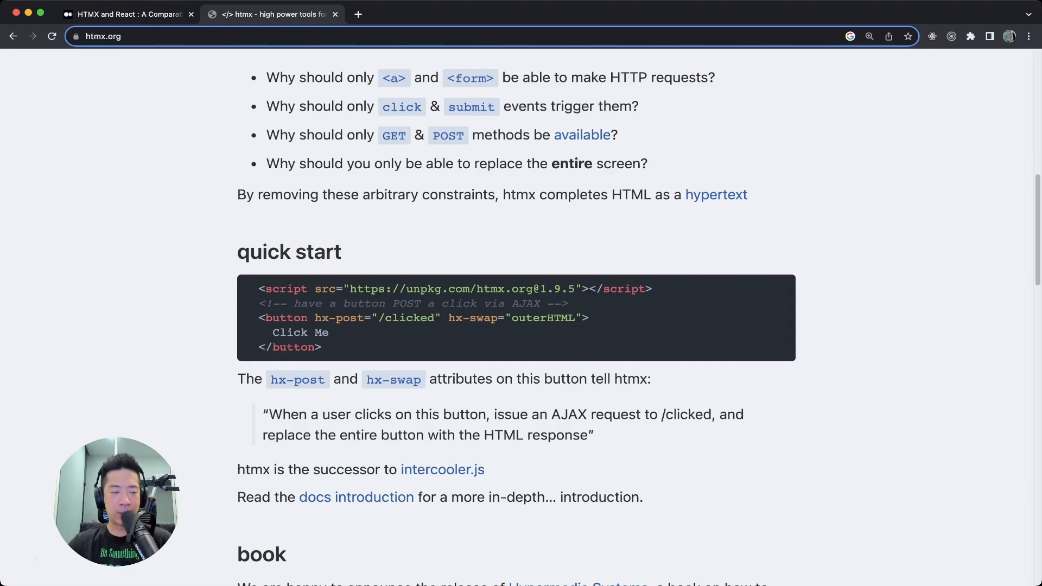
# Highlight 'Click Me' in the htmx quick start code, then return to the Medium article.
pyautogui.moveTo(302, 332); pyautogui.dragTo(328, 332)
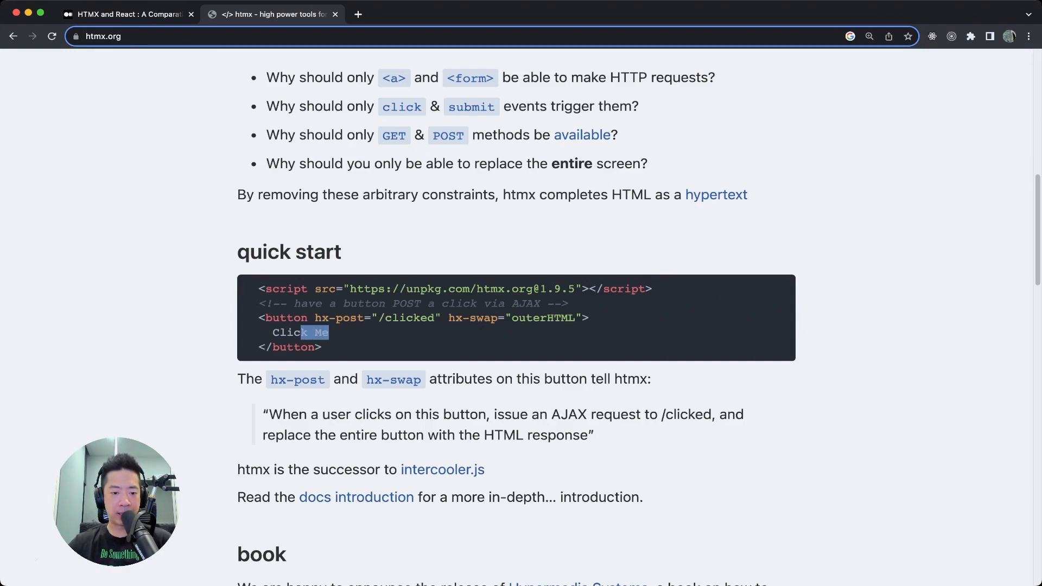
pyautogui.moveTo(318, 332); pyautogui.dragTo(271, 333)
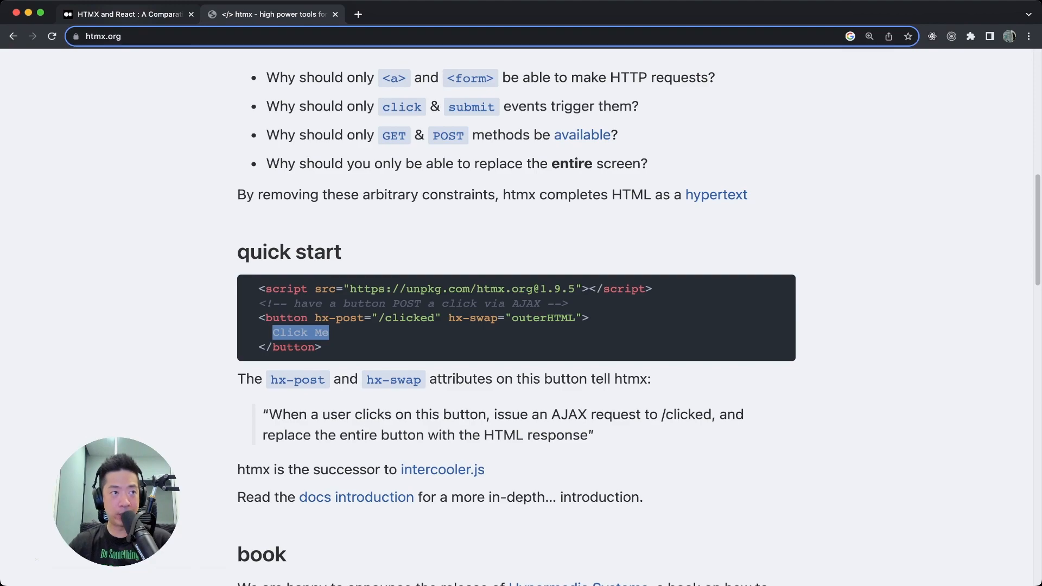
pyautogui.click(126, 14)
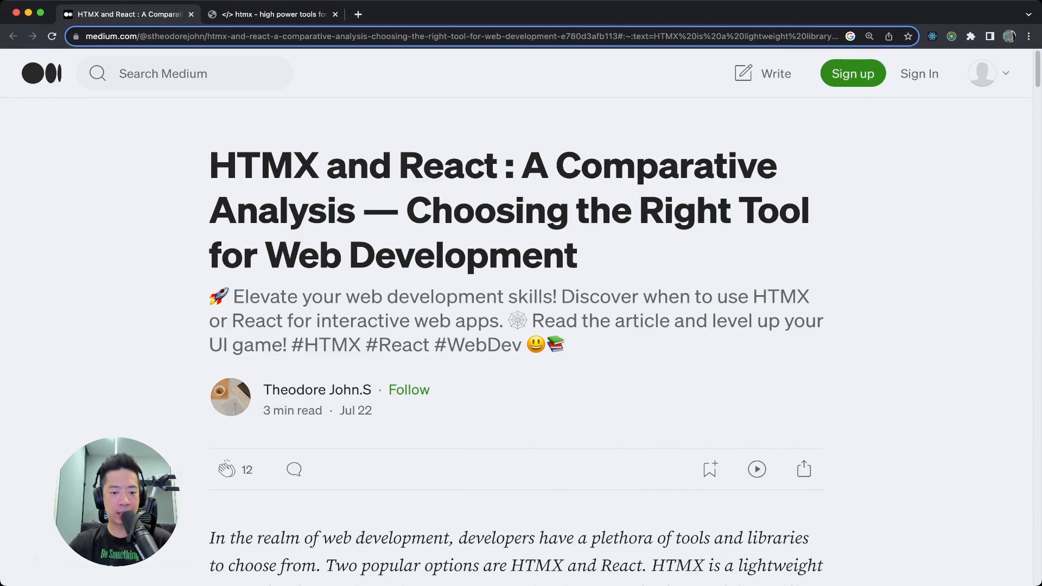
# Scroll to the italic introduction and highlight the word 'HTMX'.
pyautogui.scroll(-3)
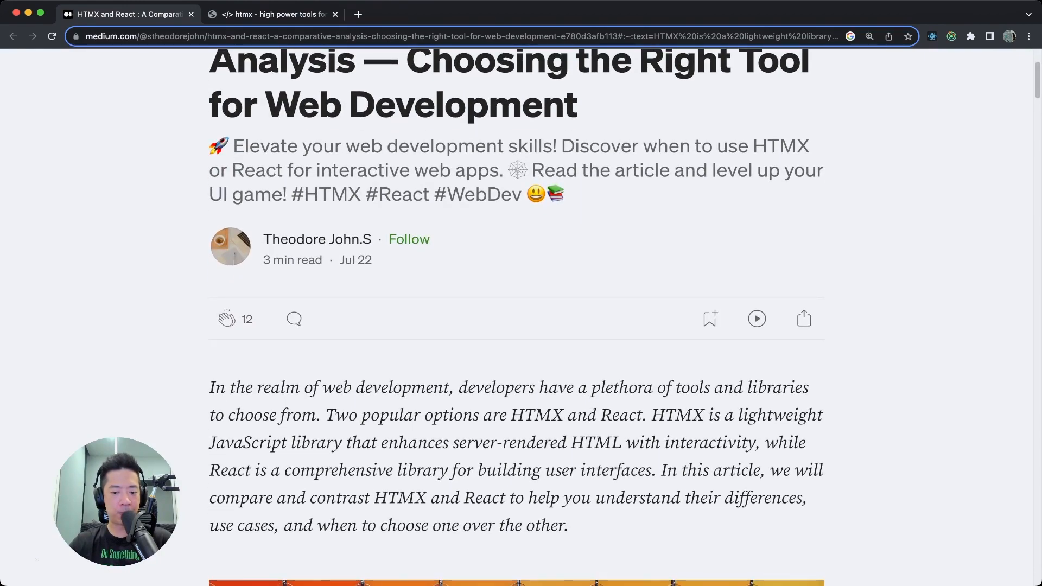
pyautogui.doubleClick(621, 388)
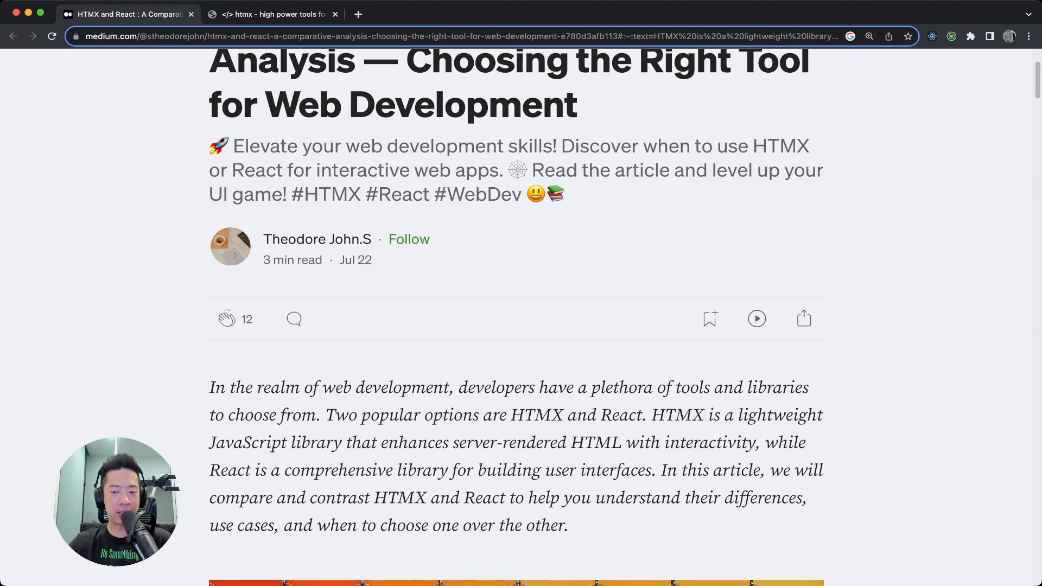
pyautogui.doubleClick(672, 415)
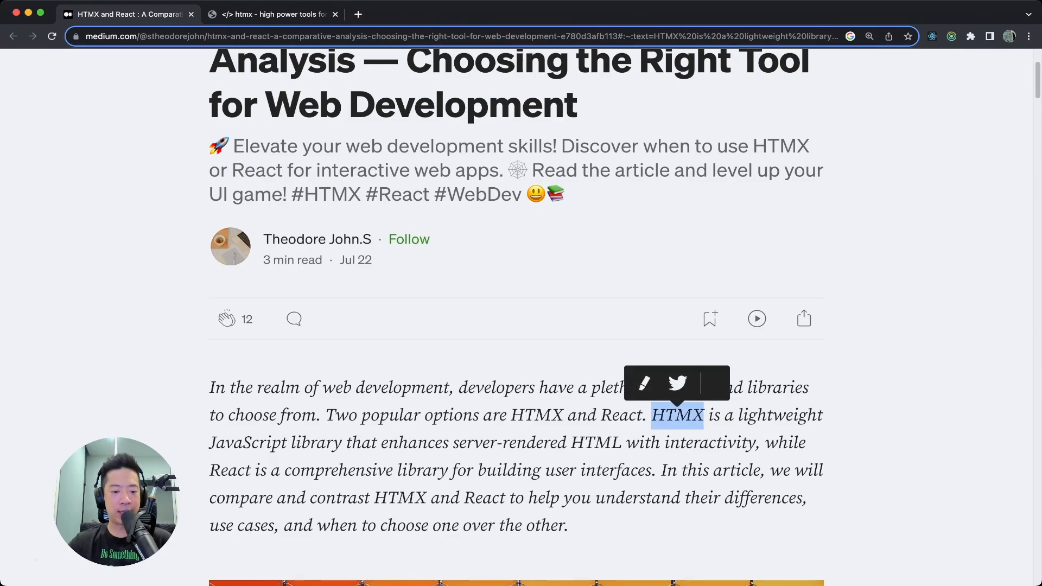
# Highlight two lines further into the introduction and scroll on.
pyautogui.scroll(-3)
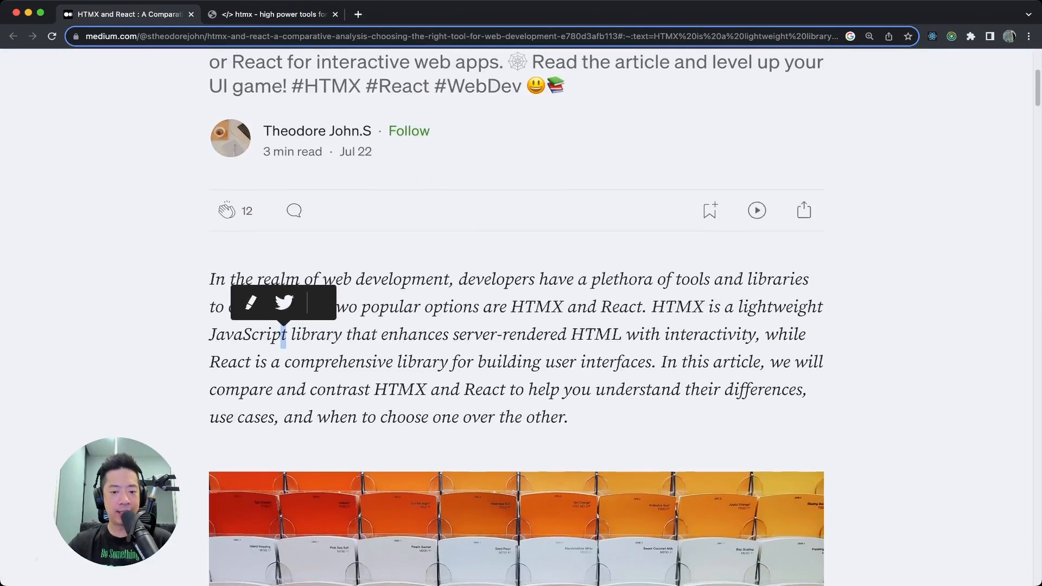
pyautogui.scroll(-3)
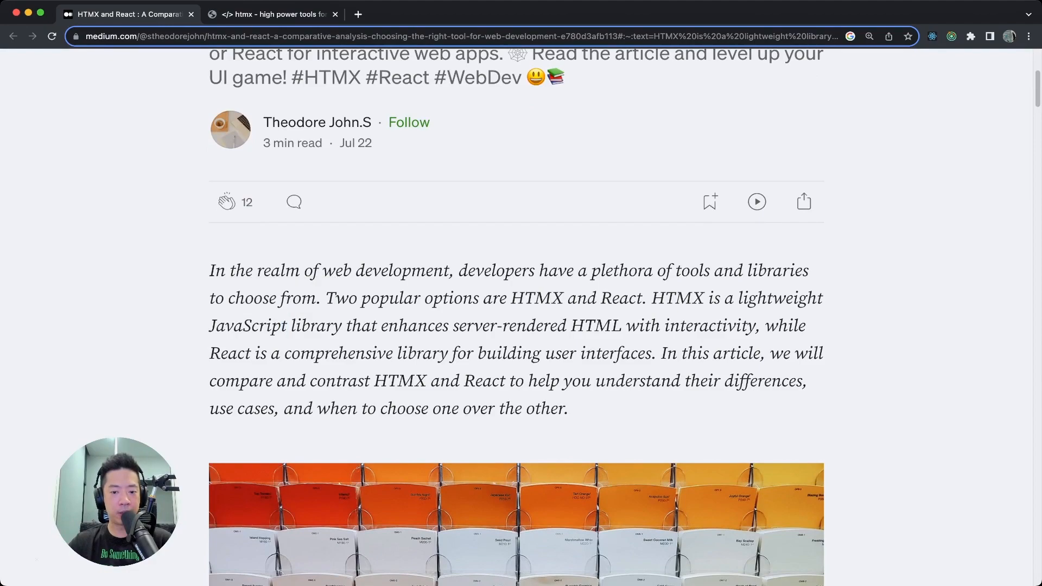
pyautogui.moveTo(537, 325); pyautogui.dragTo(758, 326)
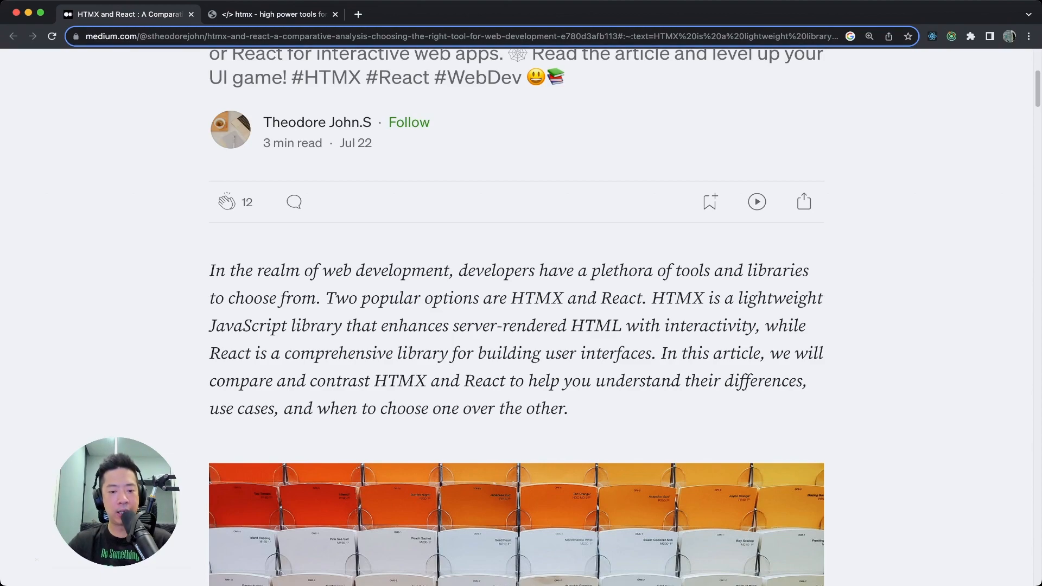
pyautogui.moveTo(374, 381); pyautogui.dragTo(506, 381)
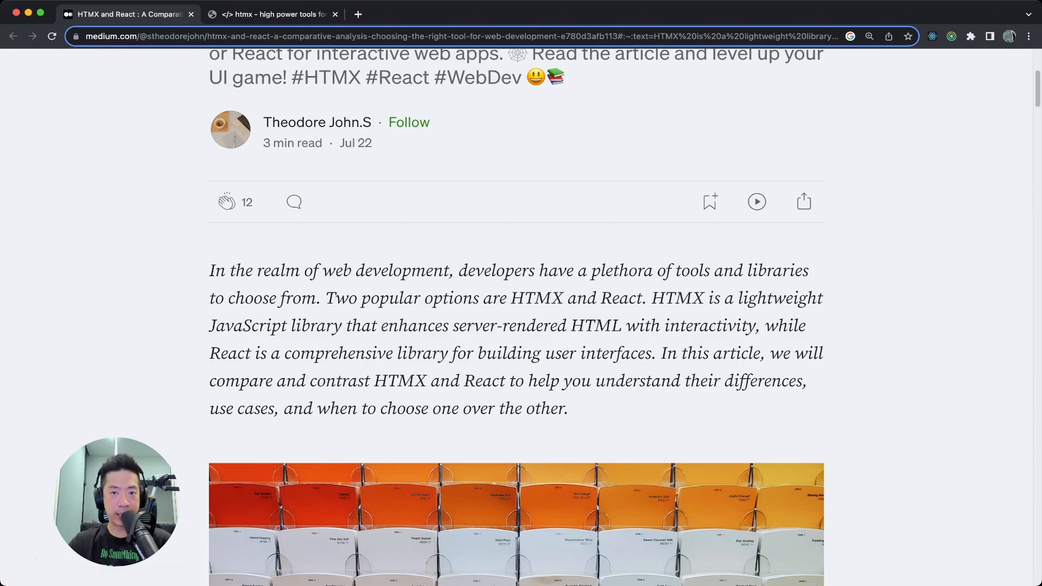
pyautogui.scroll(-3)
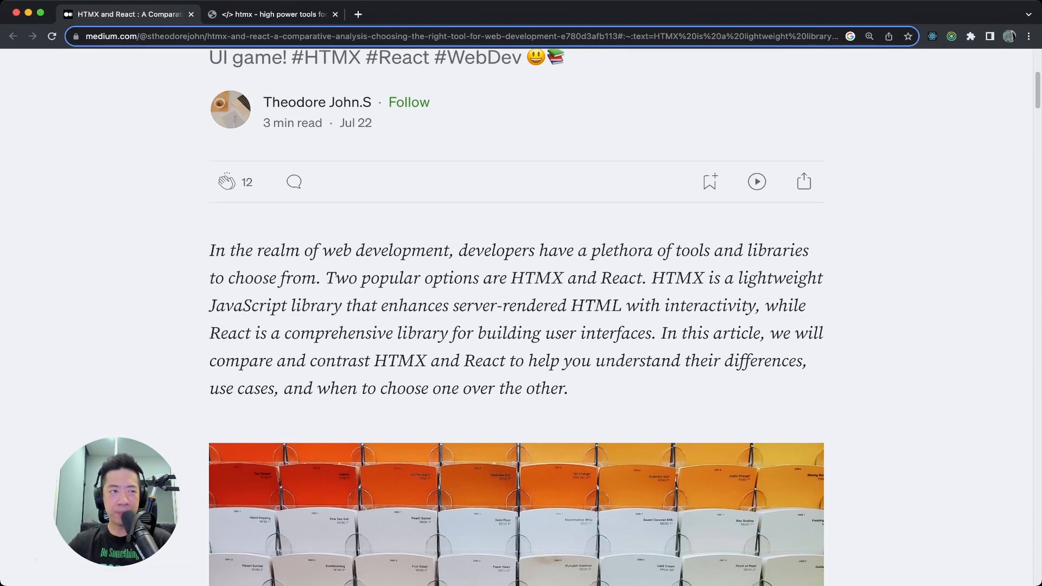
pyautogui.scroll(-3)
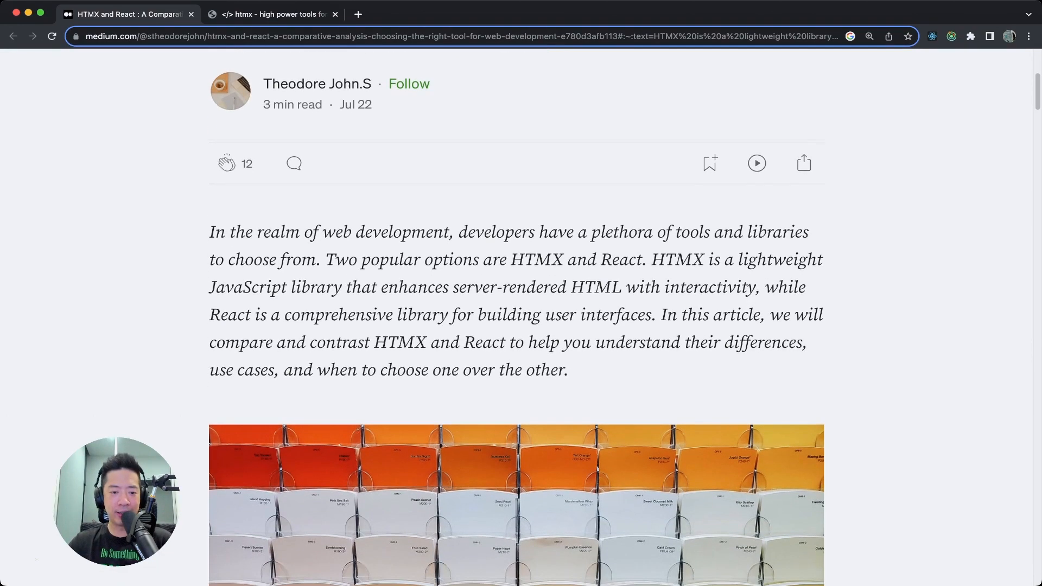
# Highlight phrases including 'server-side and client-side interactions' and 'HTML syntax' in the Approach section.
pyautogui.scroll(-3)
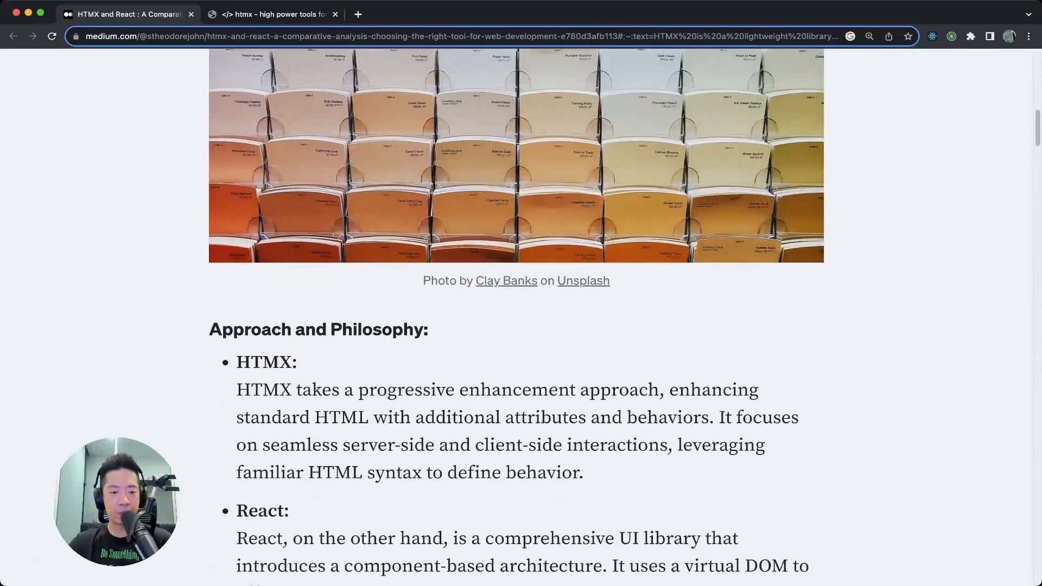
pyautogui.scroll(-3)
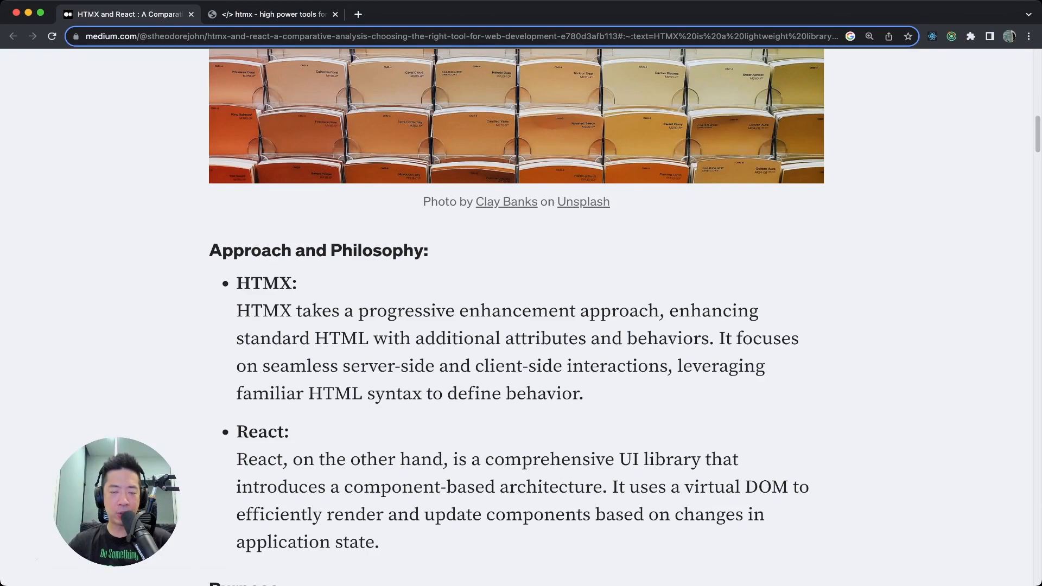
pyautogui.scroll(-3)
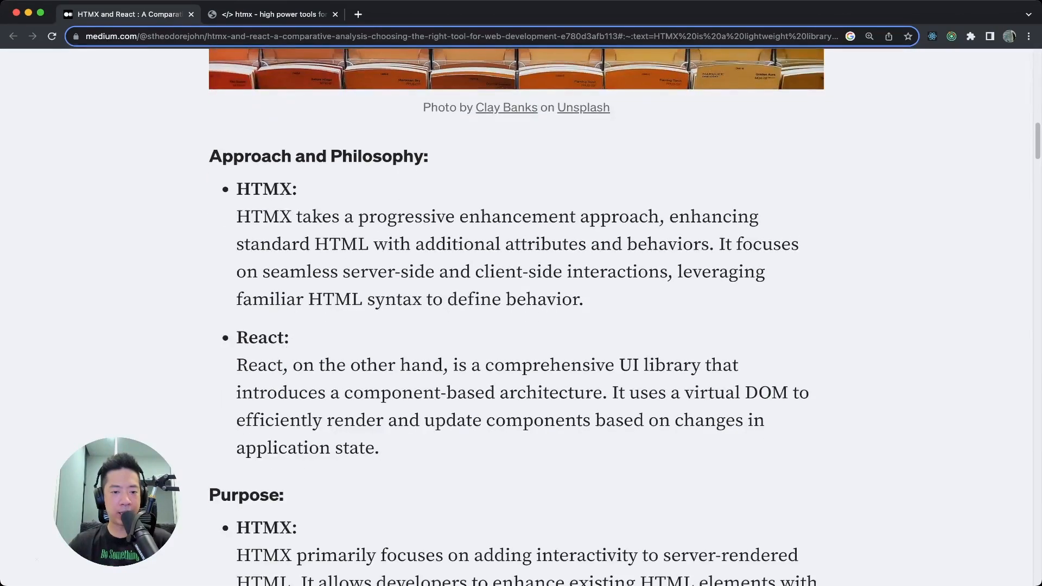
pyautogui.moveTo(358, 216); pyautogui.dragTo(549, 216)
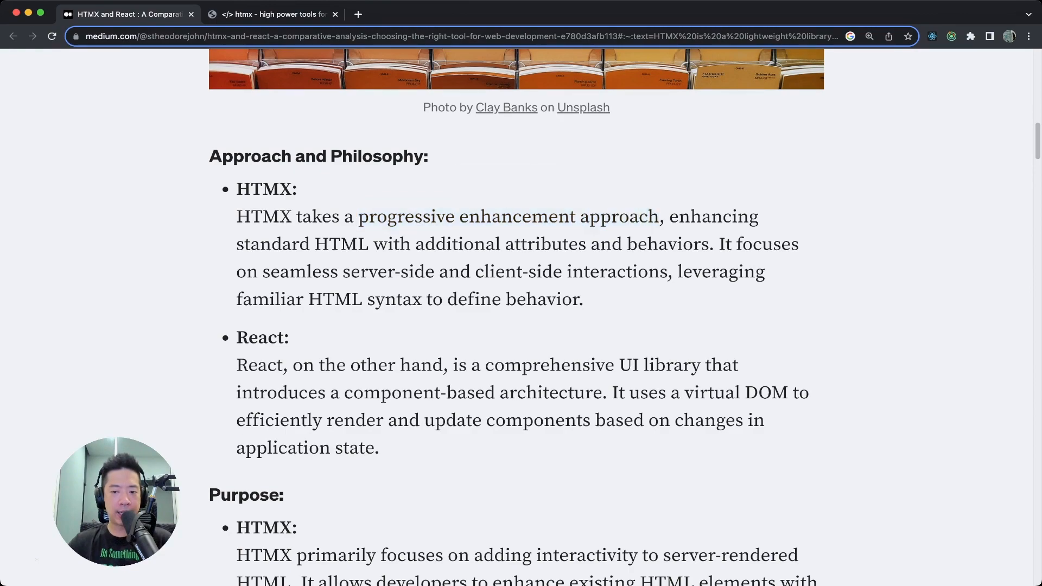
pyautogui.moveTo(291, 244); pyautogui.dragTo(473, 244)
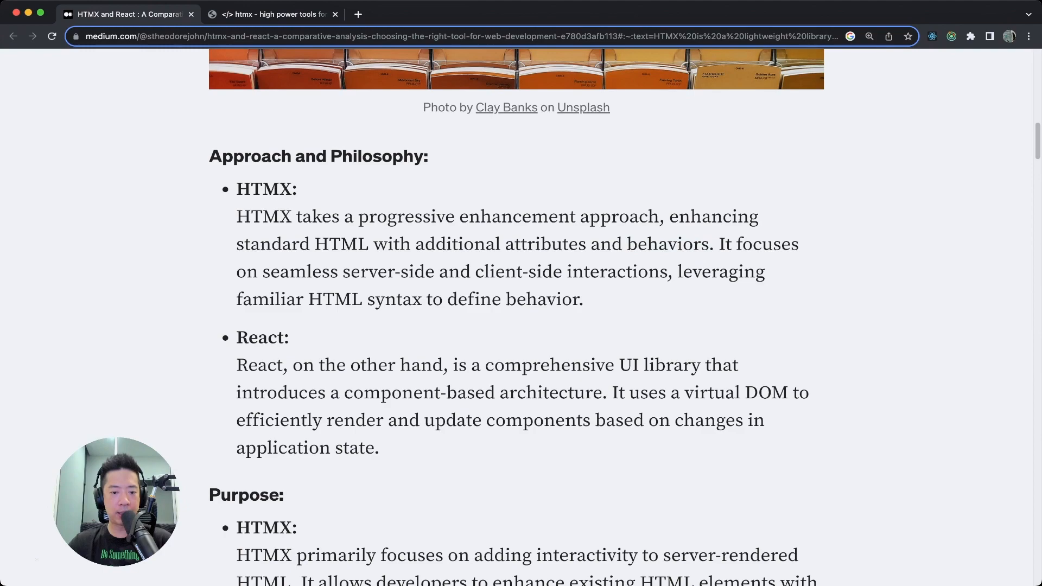
pyautogui.moveTo(343, 272); pyautogui.dragTo(660, 272)
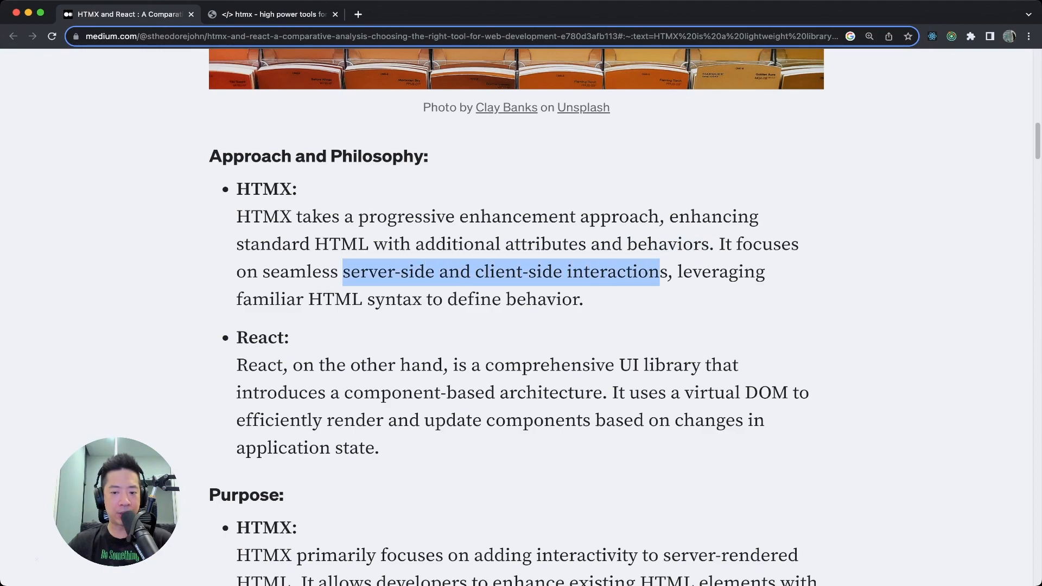
pyautogui.moveTo(660, 272); pyautogui.dragTo(583, 299)
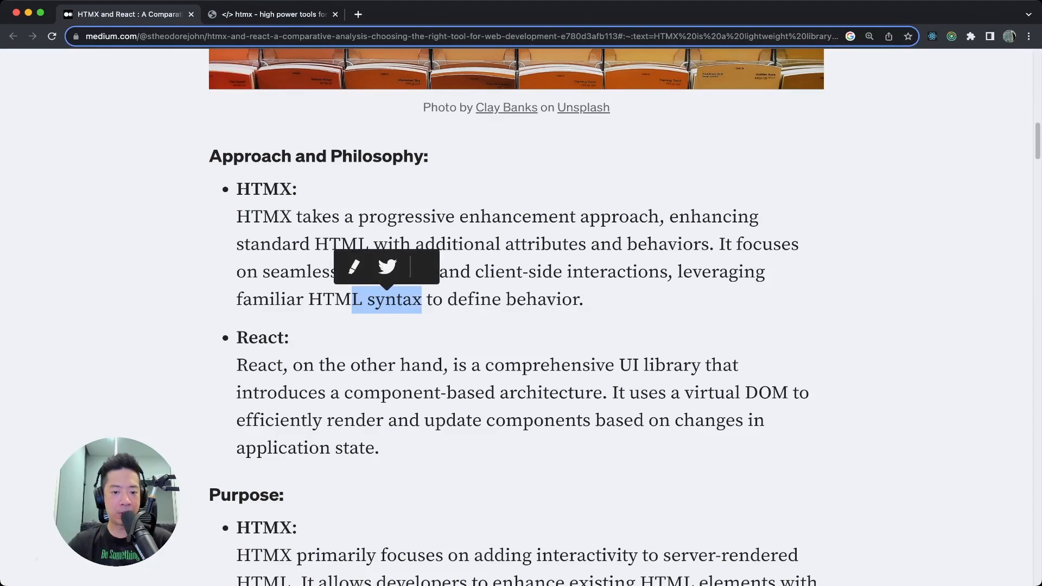
# Highlight and clear 'on the other hand' in the React paragraph, then scroll to Purpose.
pyautogui.scroll(-3)
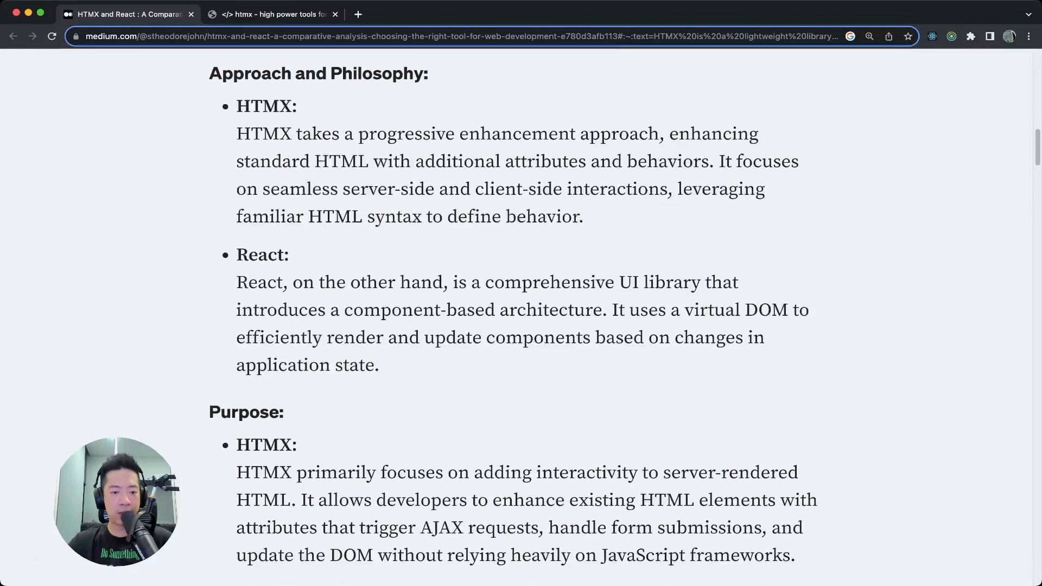
pyautogui.moveTo(294, 282); pyautogui.dragTo(448, 281)
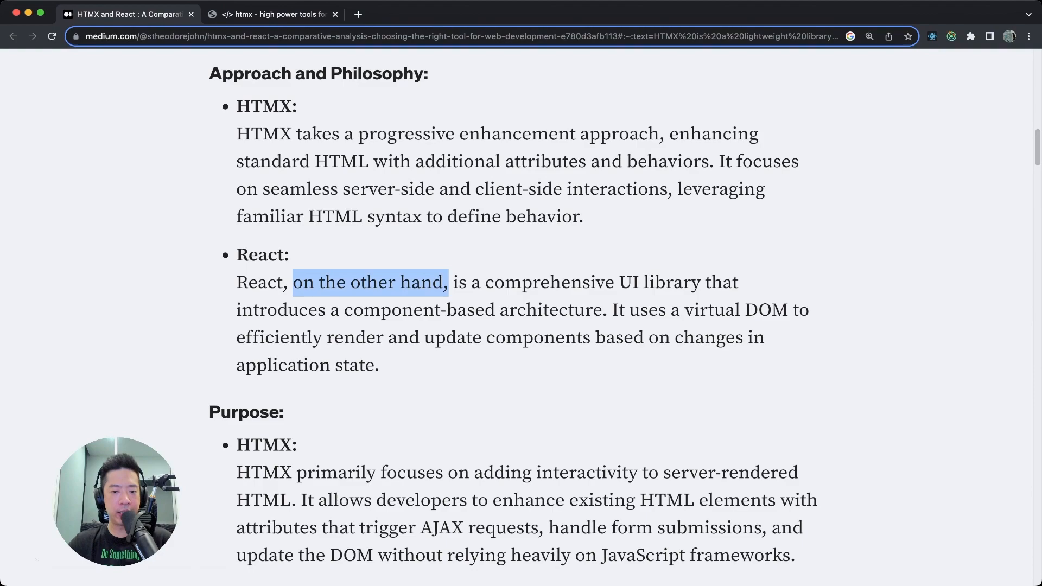
pyautogui.moveTo(448, 282); pyautogui.dragTo(683, 282)
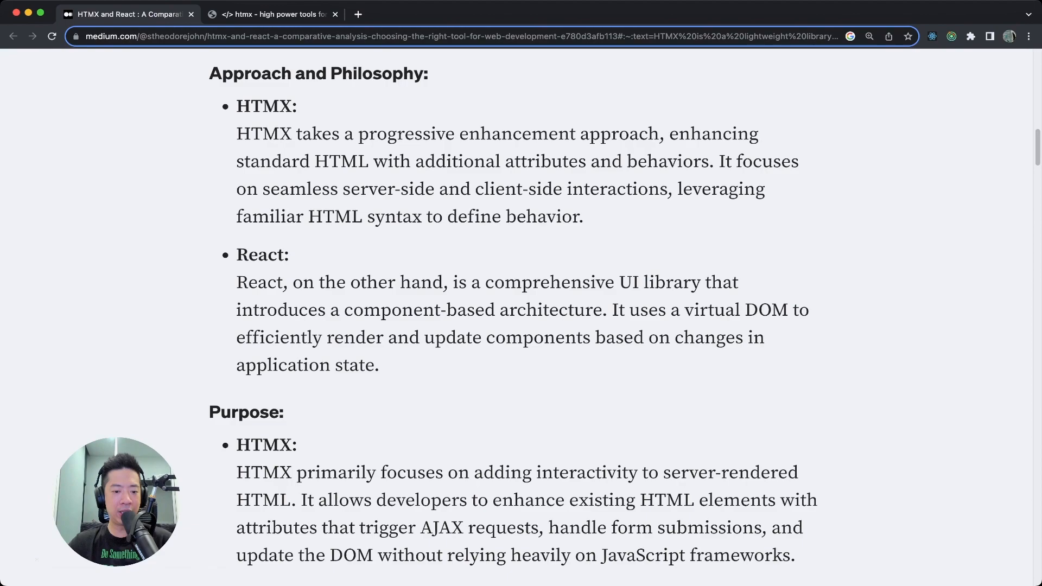
pyautogui.doubleClick(354, 338)
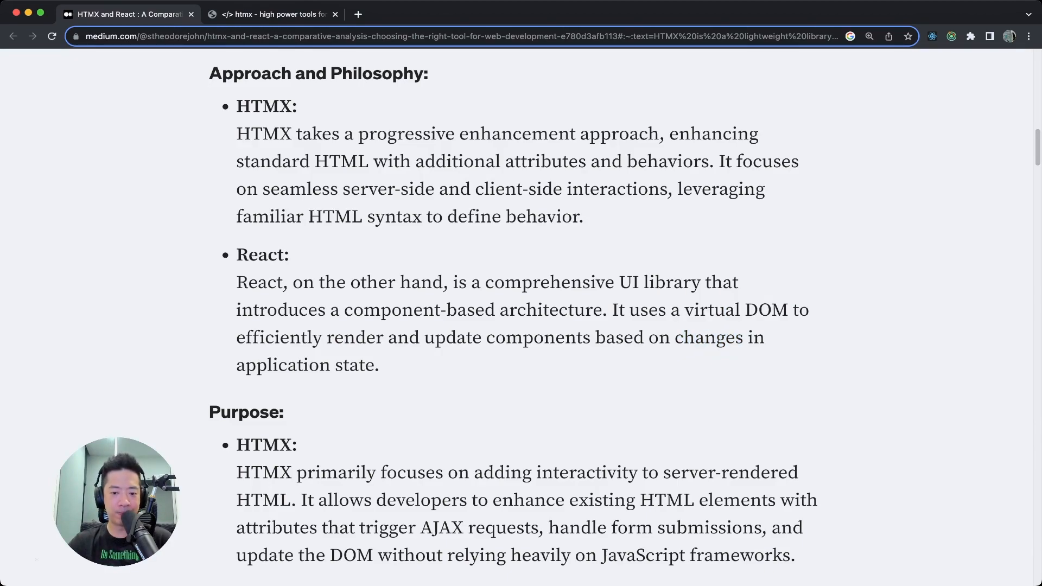
pyautogui.scroll(-3)
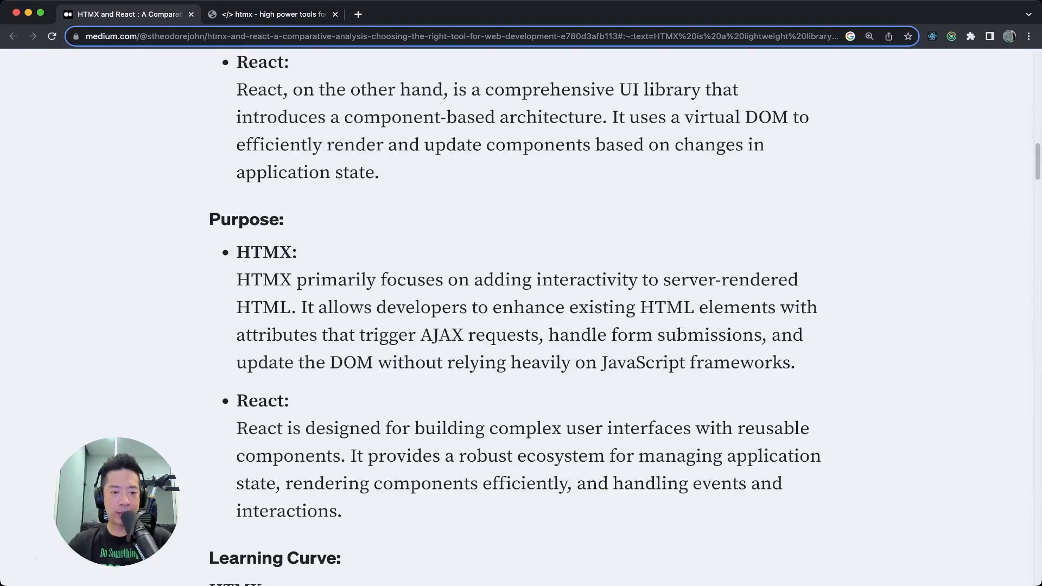
# Highlight and clear 'primarily' and 'handle form submissions' in the Purpose section.
pyautogui.scroll(-3)
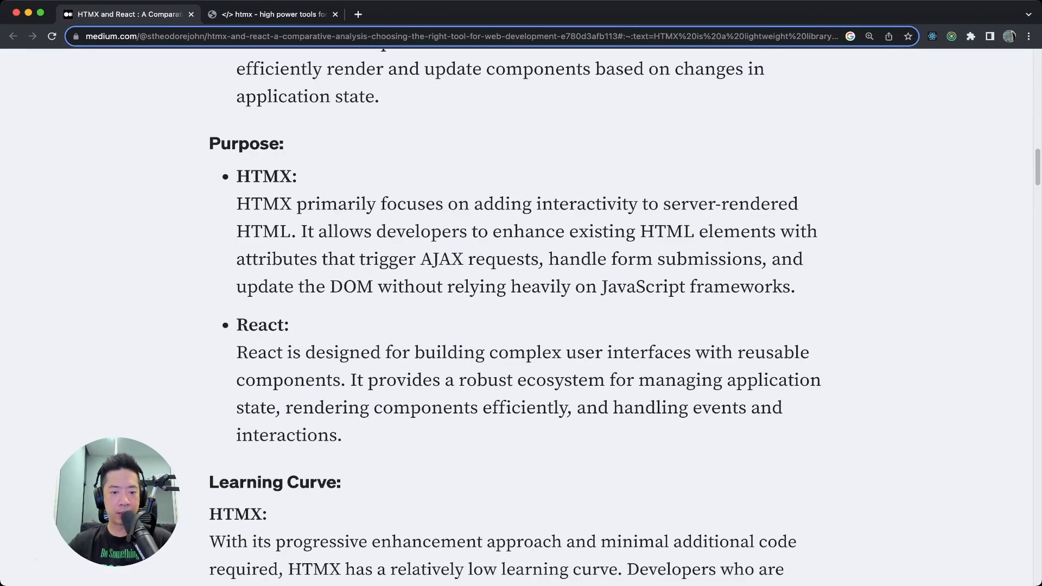
pyautogui.doubleClick(335, 203)
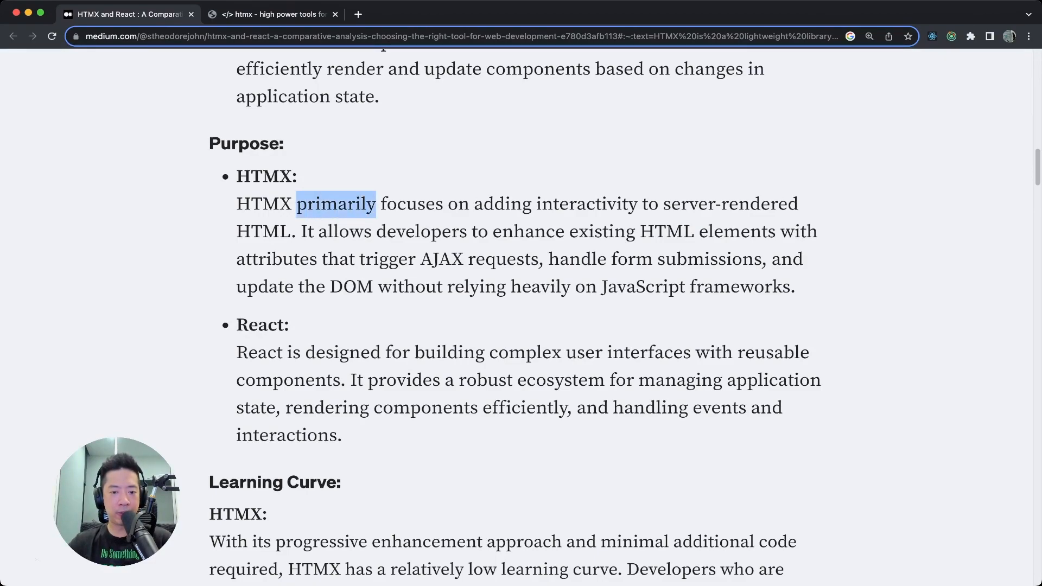
pyautogui.moveTo(375, 204); pyautogui.dragTo(561, 204)
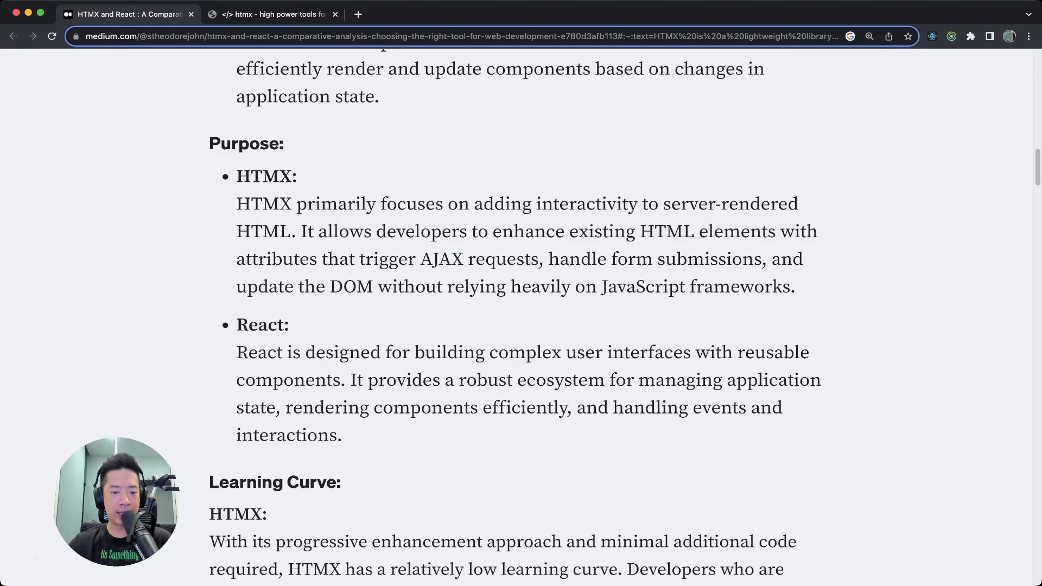
pyautogui.moveTo(322, 259); pyautogui.dragTo(542, 258)
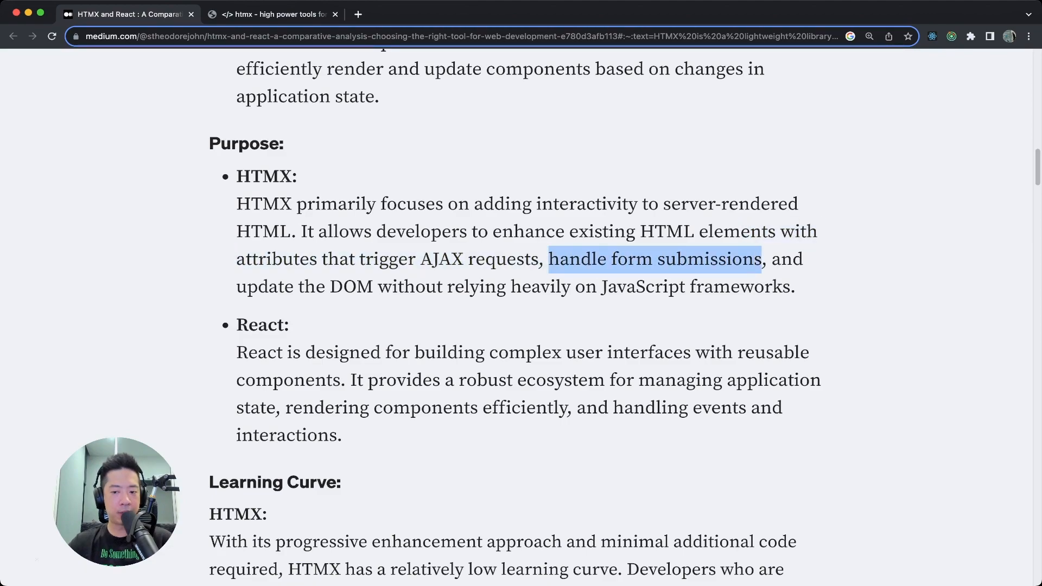
pyautogui.click(655, 258)
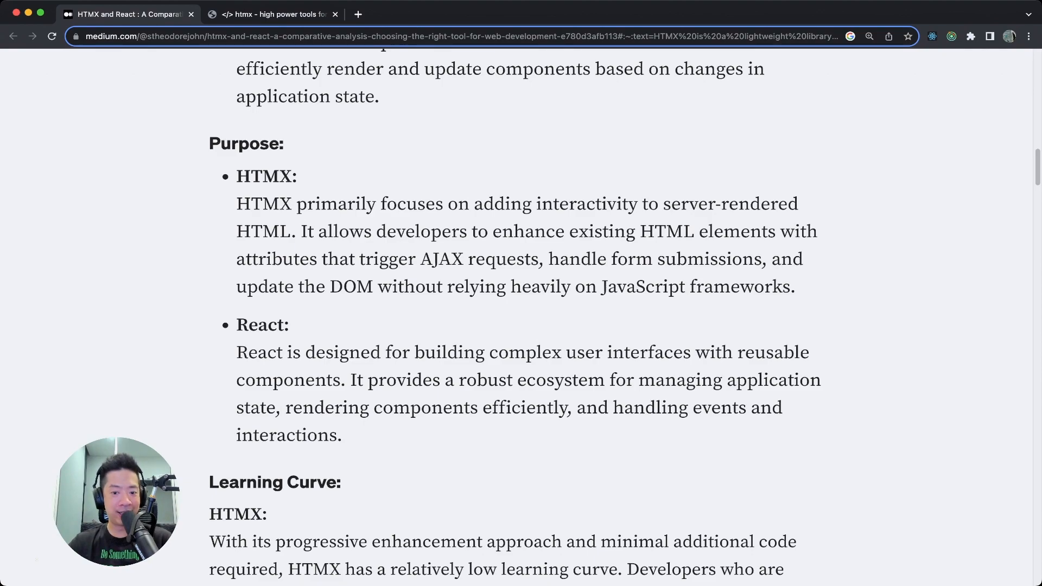
# Select more Purpose text, then scroll down to the Learning Curve section.
pyautogui.scroll(-3)
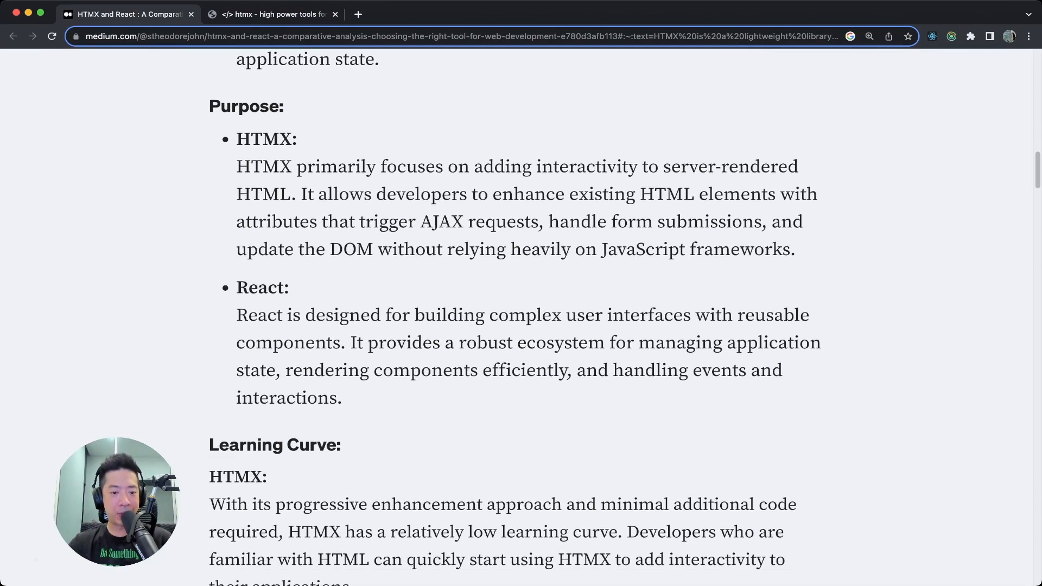
pyautogui.scroll(-3)
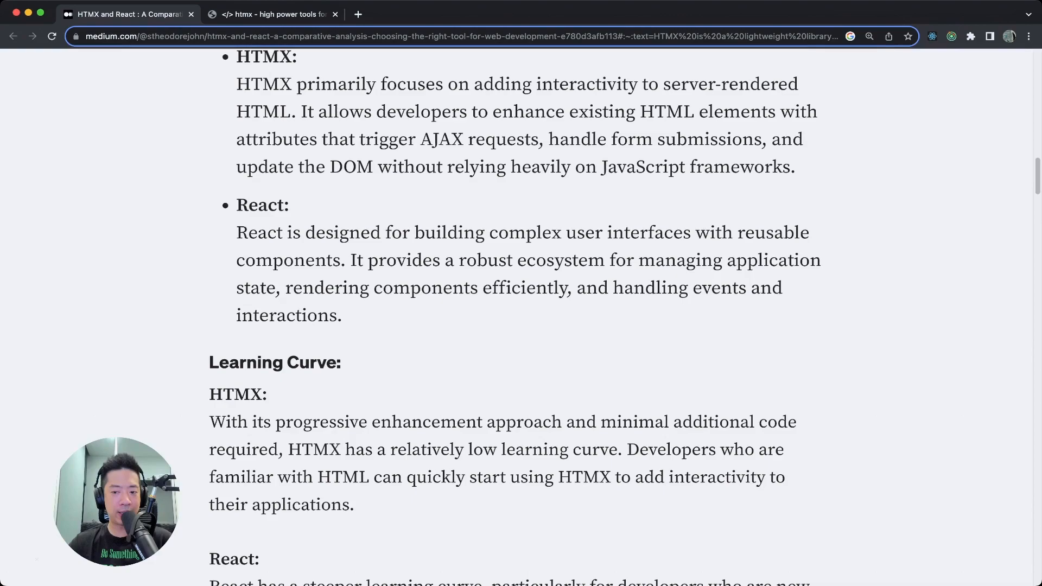
pyautogui.moveTo(606, 231); pyautogui.dragTo(344, 260)
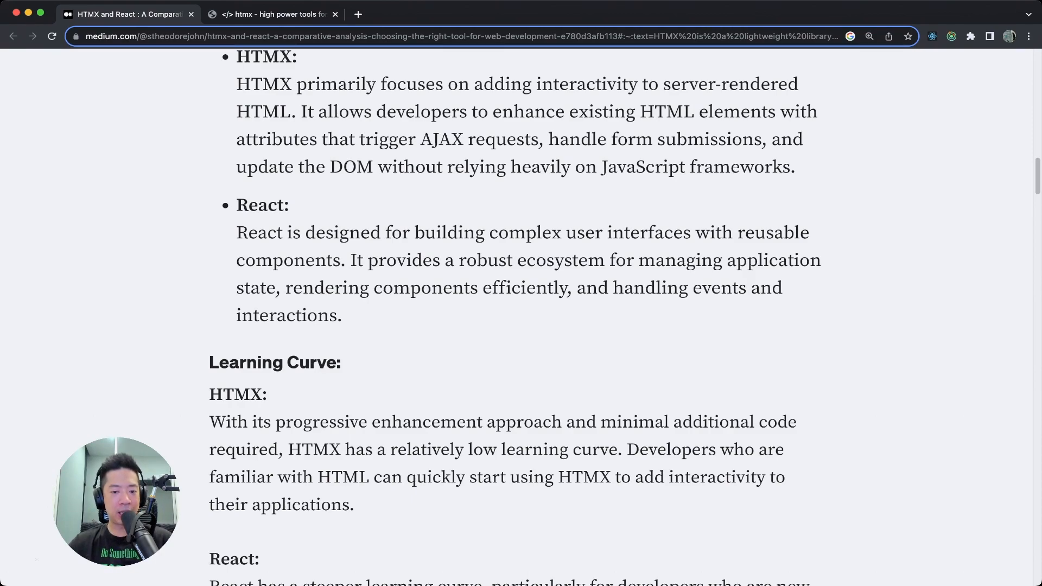
pyautogui.doubleClick(527, 287)
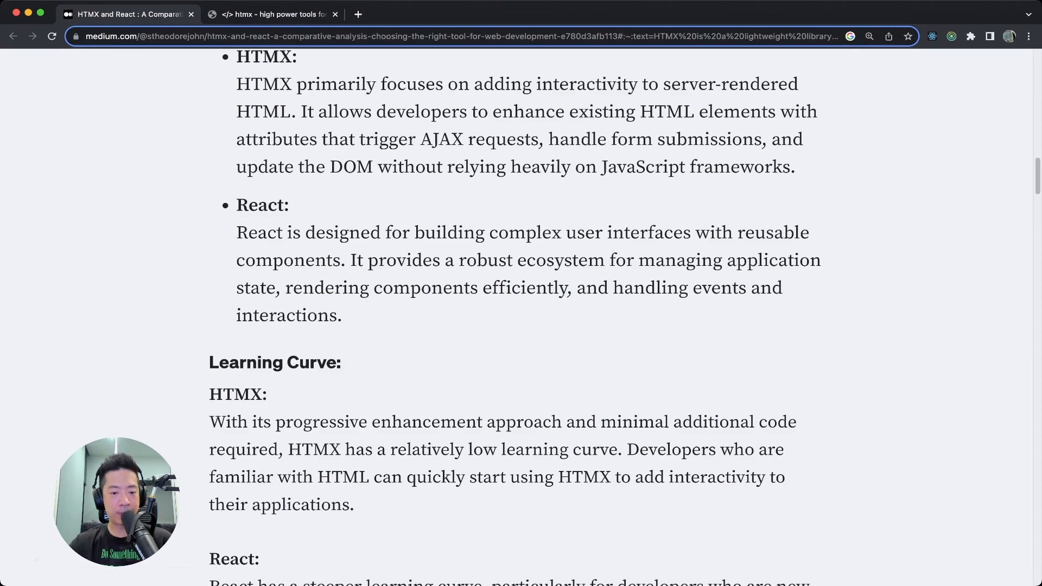
pyautogui.scroll(-3)
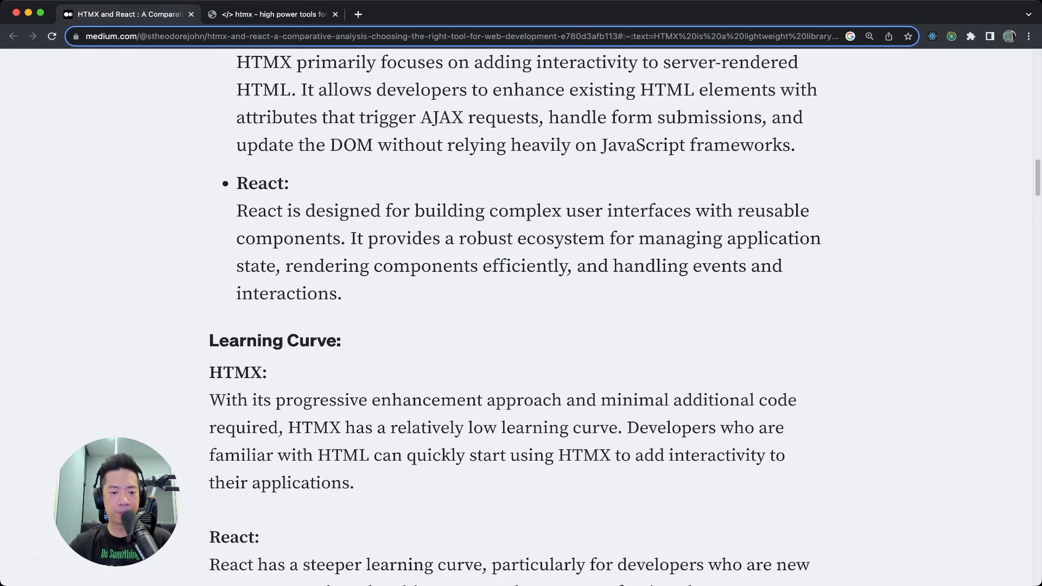
# Highlight and clear 'progressive enhancement approach' and the HTMX low learning curve sentence.
pyautogui.scroll(-3)
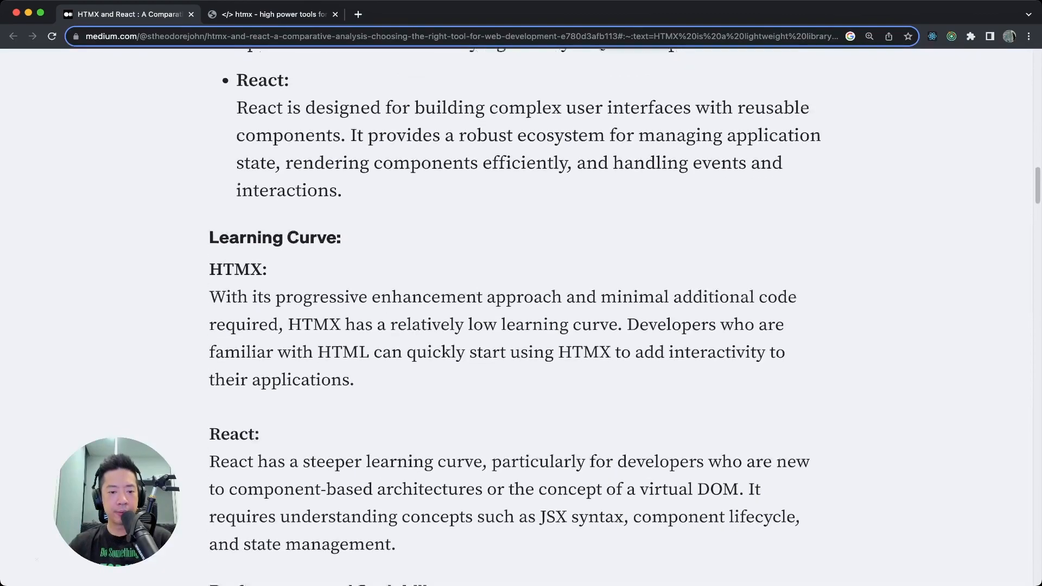
pyautogui.scroll(-3)
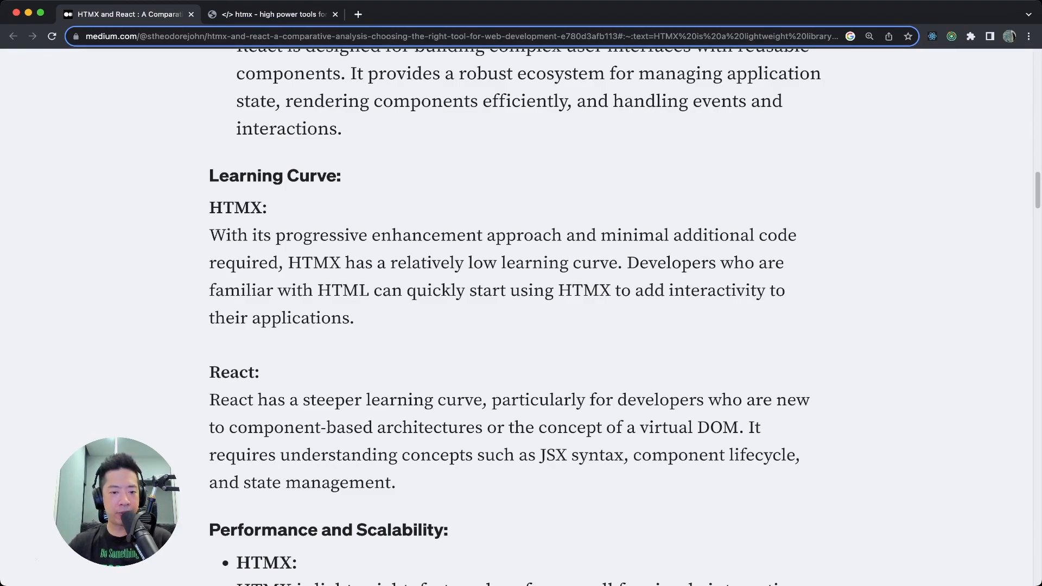
pyautogui.moveTo(274, 234); pyautogui.dragTo(562, 234)
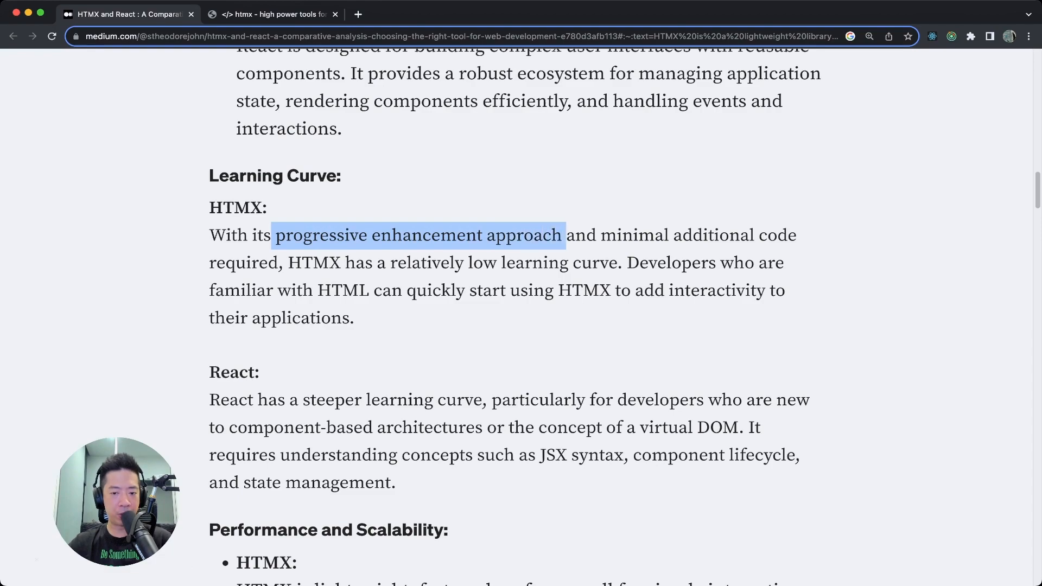
pyautogui.moveTo(561, 234); pyautogui.dragTo(787, 235)
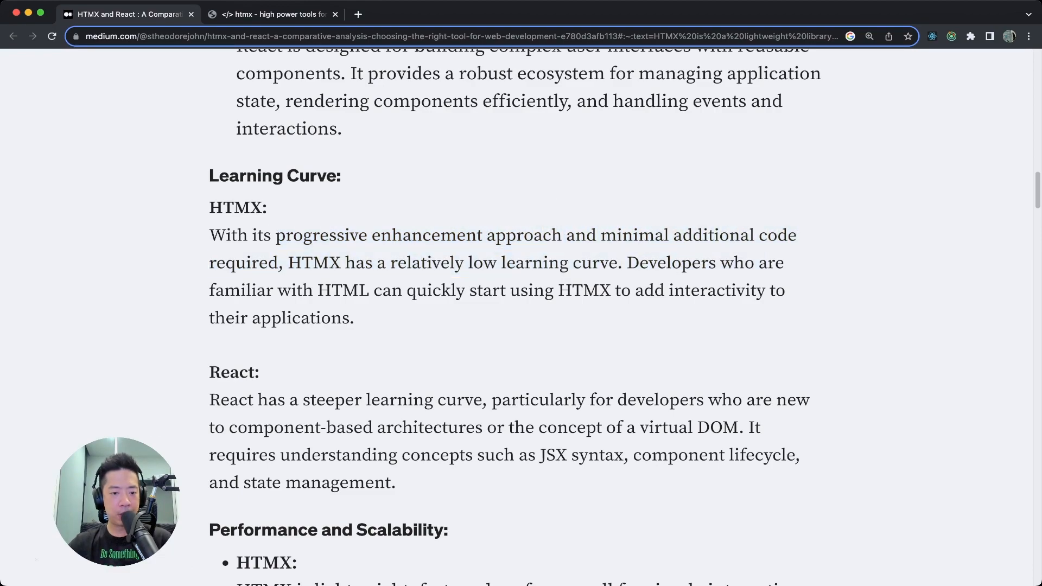
pyautogui.moveTo(288, 262); pyautogui.dragTo(449, 262)
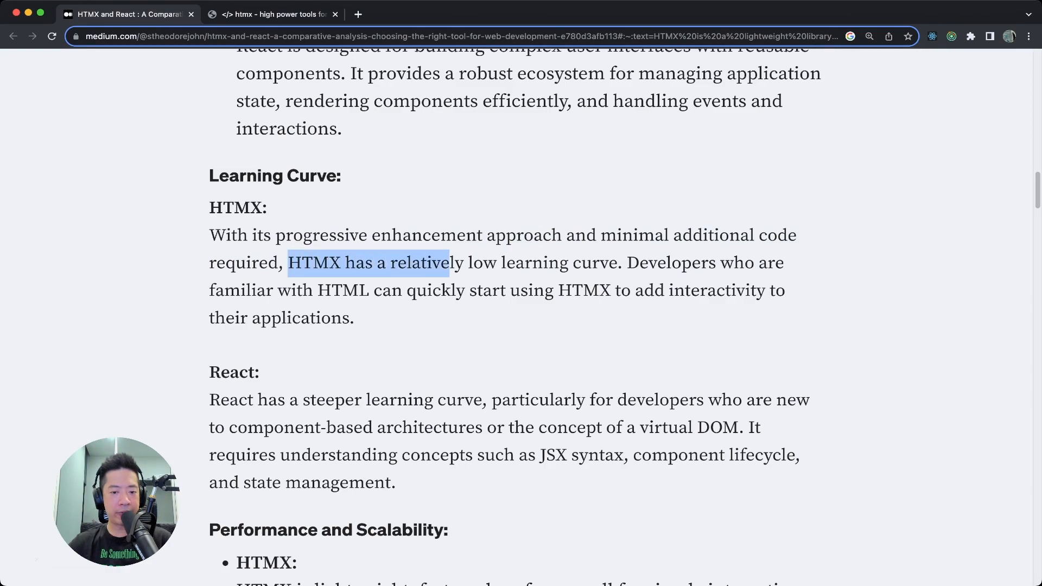
pyautogui.moveTo(449, 263); pyautogui.dragTo(590, 263)
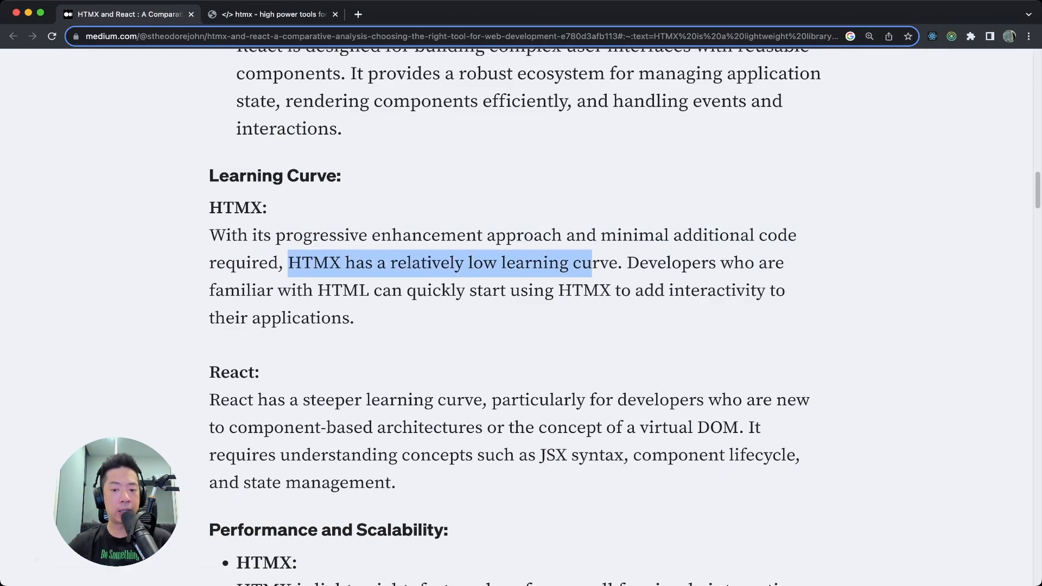
pyautogui.moveTo(288, 263); pyautogui.dragTo(615, 263)
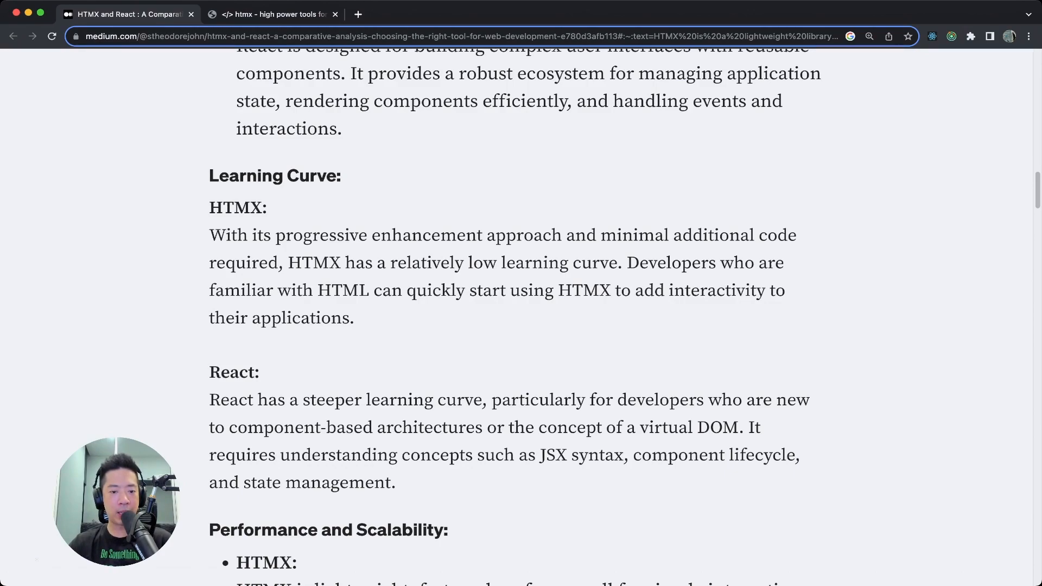
# Highlight and clear 'HTML' and the words about adding interactivity with HTMX.
pyautogui.doubleClick(344, 290)
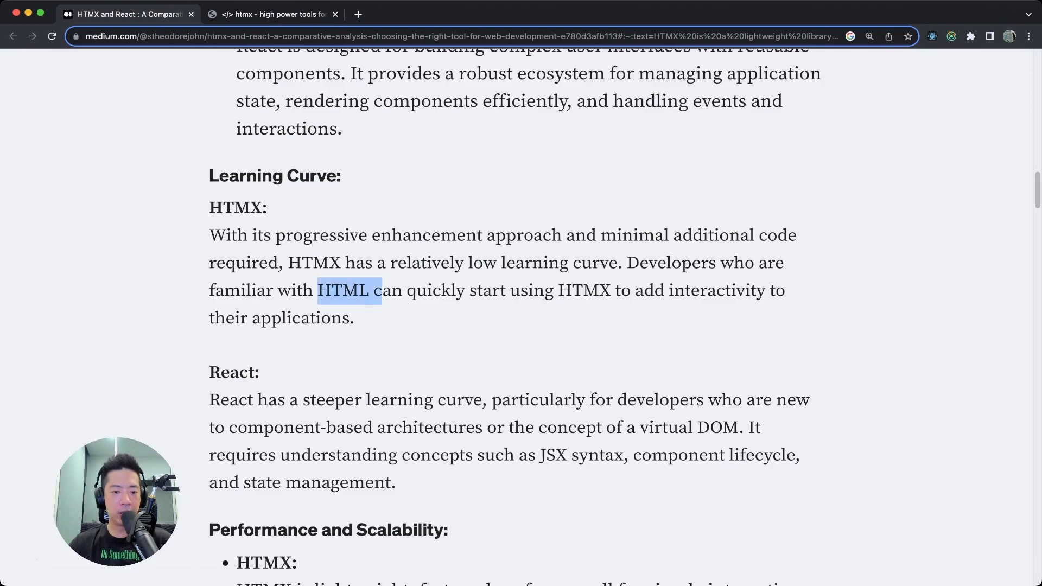
pyautogui.doubleClick(344, 289)
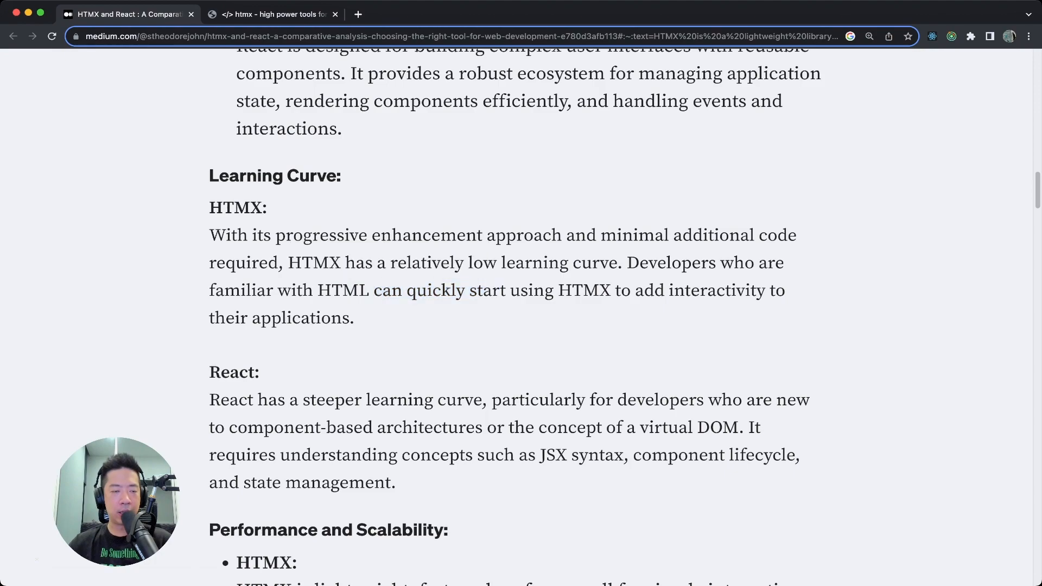
pyautogui.moveTo(559, 290); pyautogui.dragTo(655, 291)
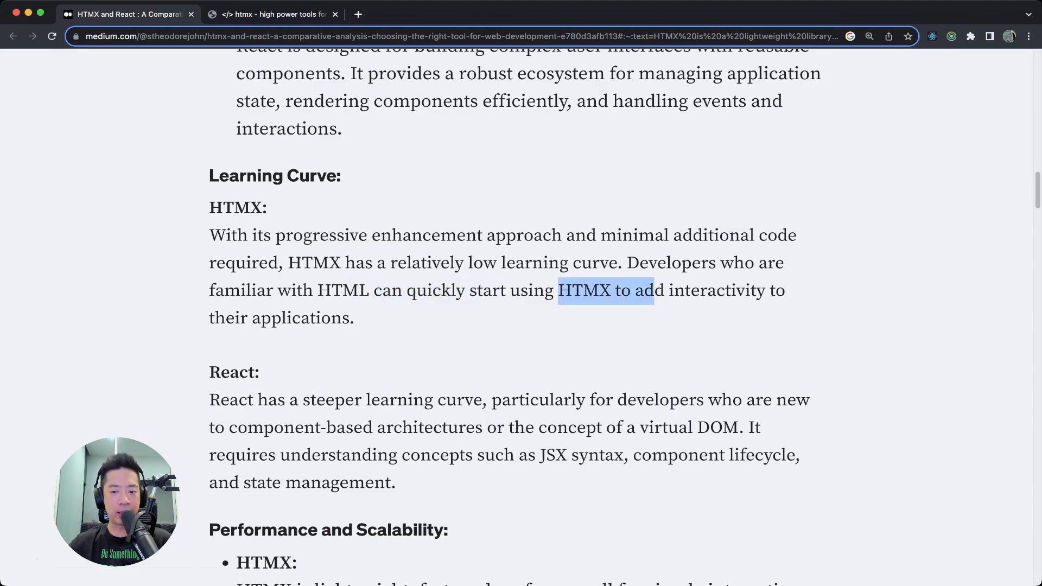
pyautogui.moveTo(654, 290); pyautogui.dragTo(355, 318)
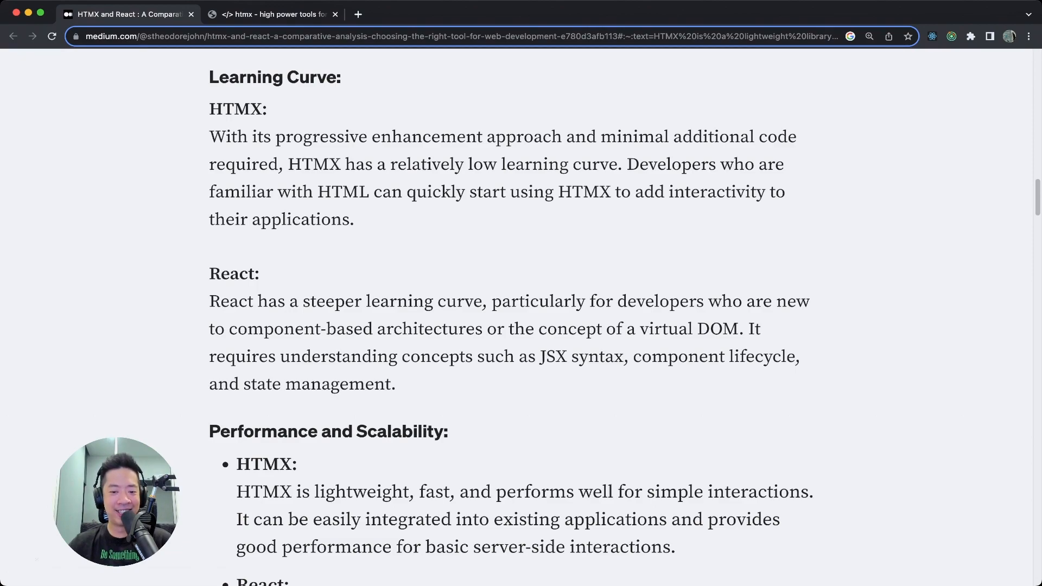
# Select 'JSX', 'component' and 'component lifecycle' in React's learning-curve entry.
pyautogui.moveTo(492, 301); pyautogui.dragTo(612, 301)
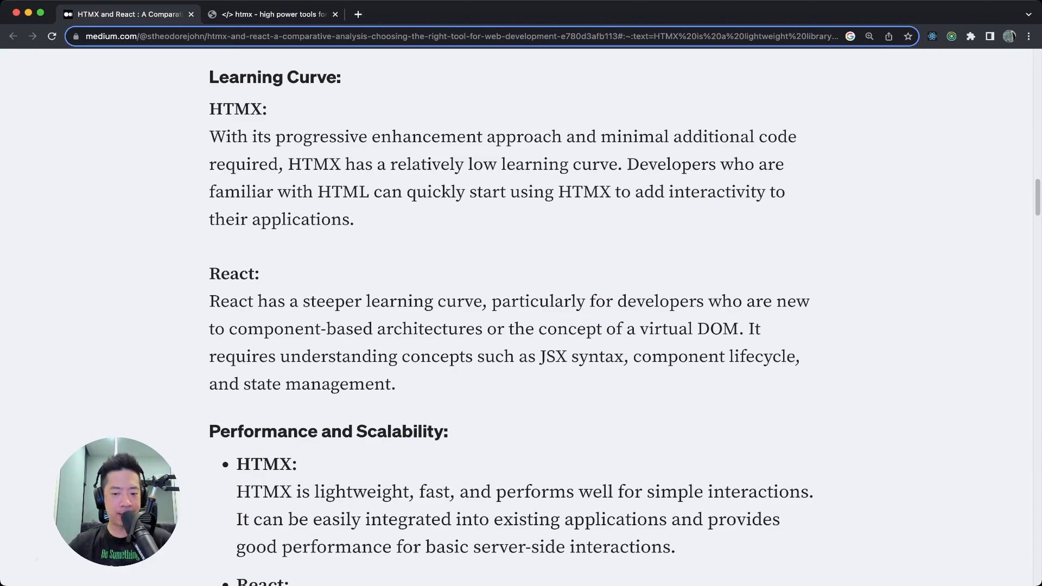
pyautogui.moveTo(648, 329); pyautogui.dragTo(738, 328)
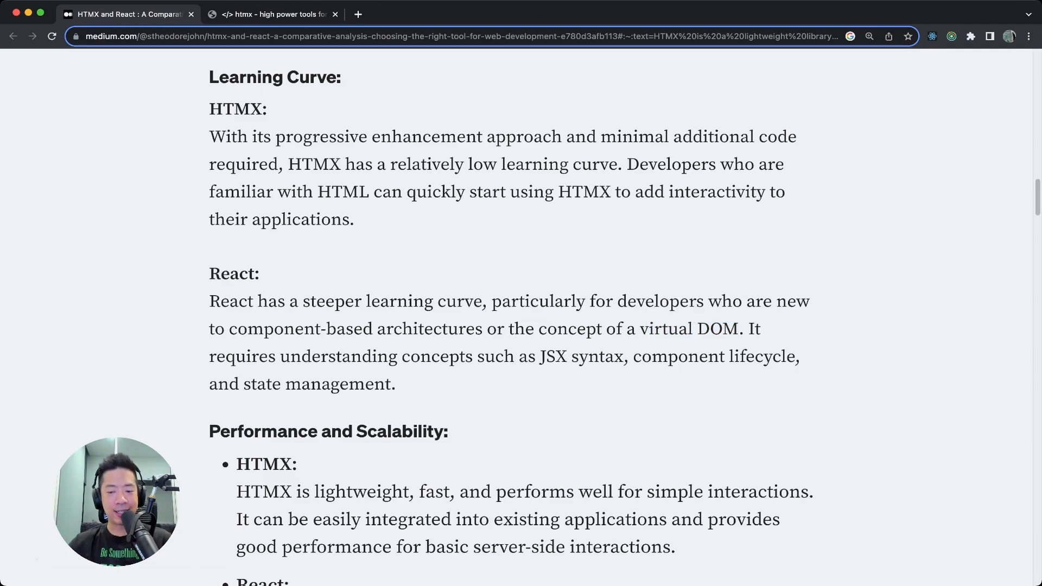
pyautogui.scroll(-3)
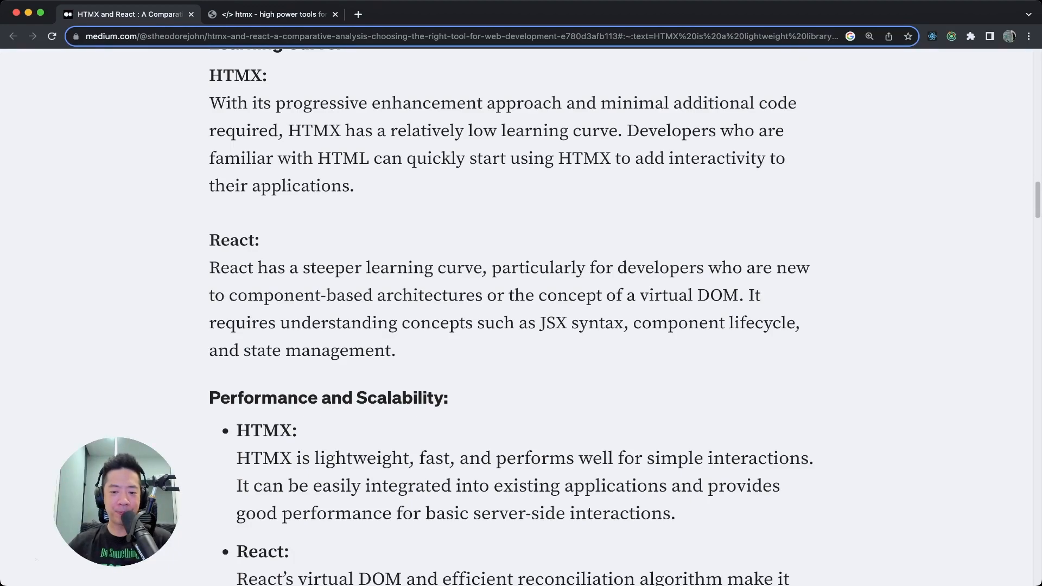
pyautogui.doubleClick(553, 323)
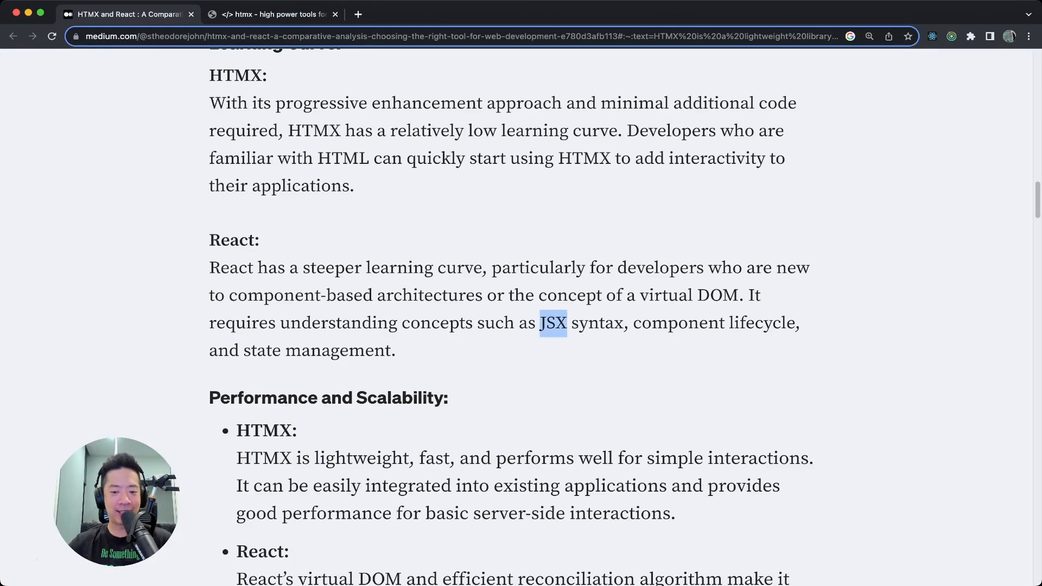
pyautogui.doubleClick(678, 323)
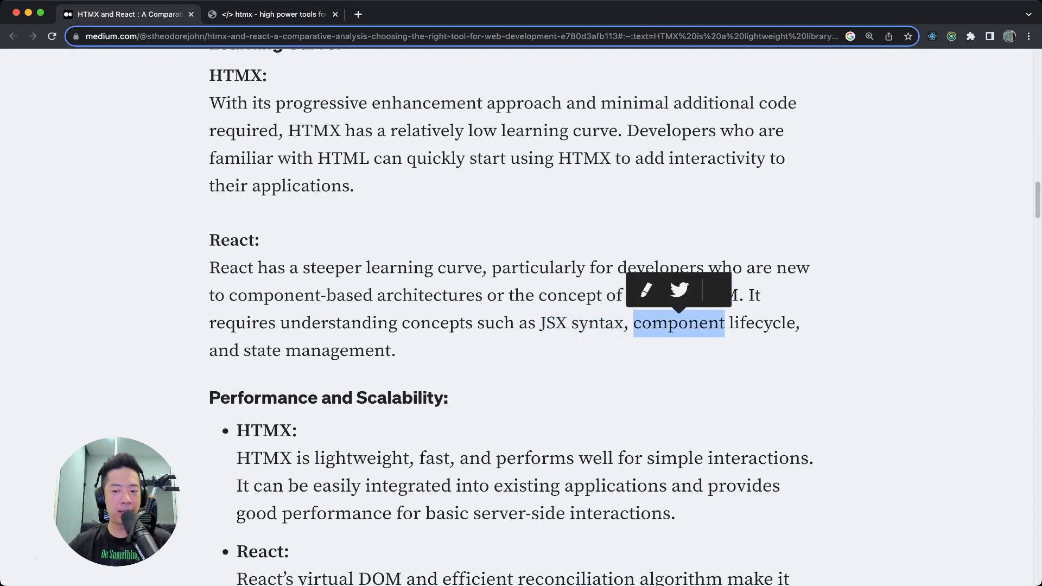
pyautogui.doubleClick(761, 323)
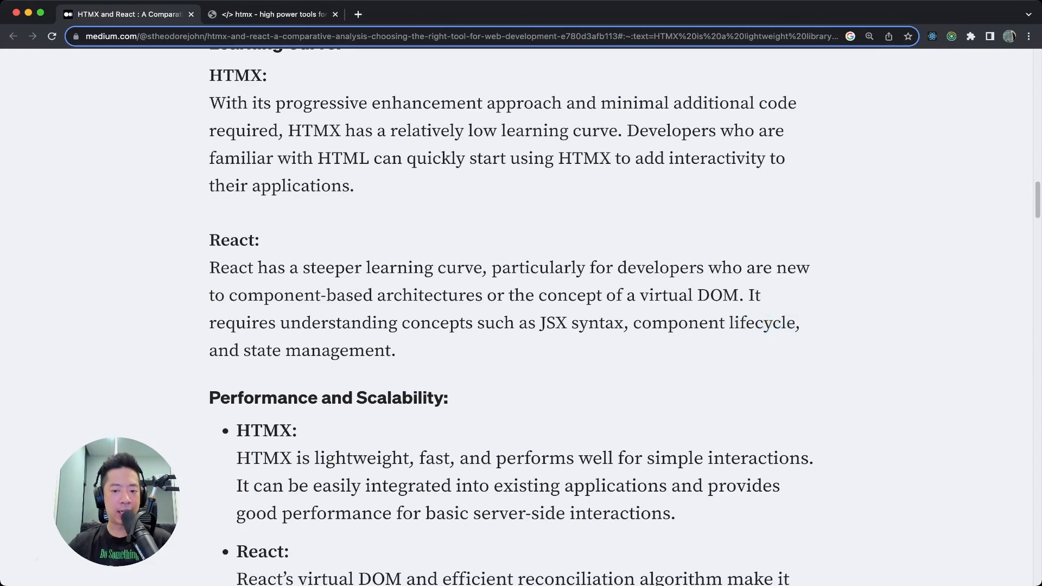
pyautogui.moveTo(635, 323); pyautogui.dragTo(773, 323)
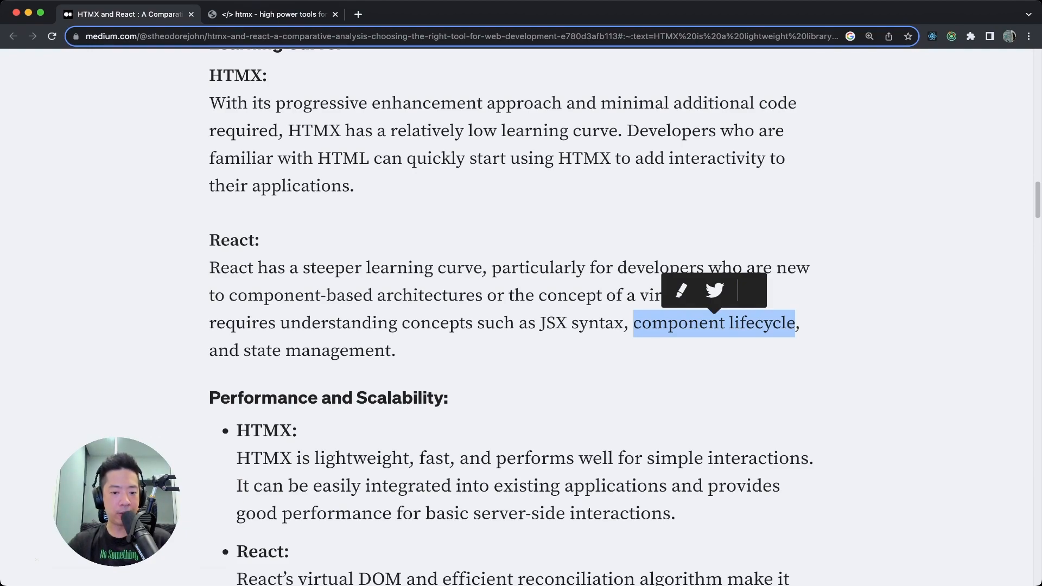
pyautogui.scroll(-3)
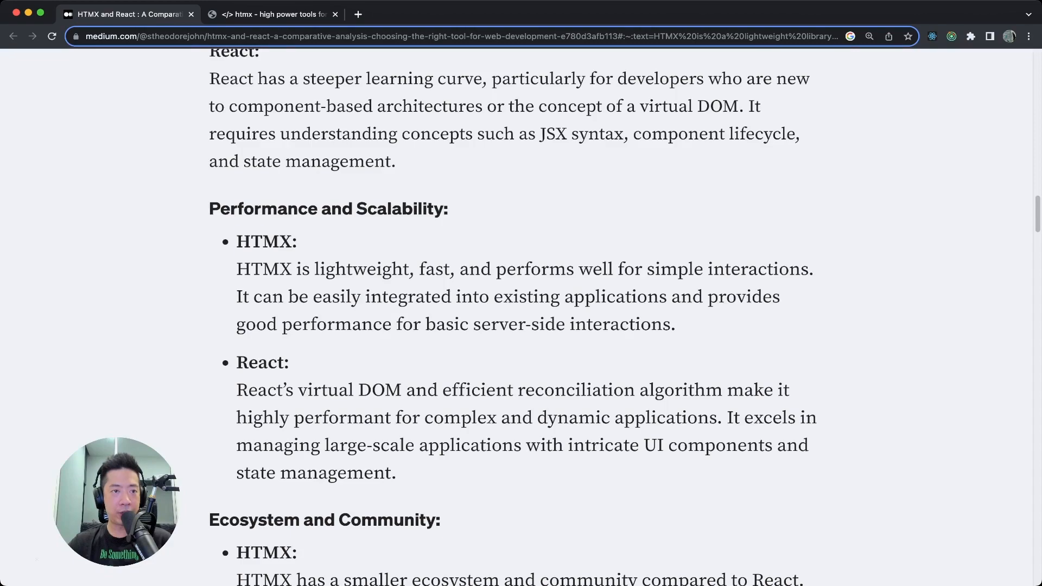
# Select and clear 'efficient reconciliation' in React's performance bullet.
pyautogui.scroll(-3)
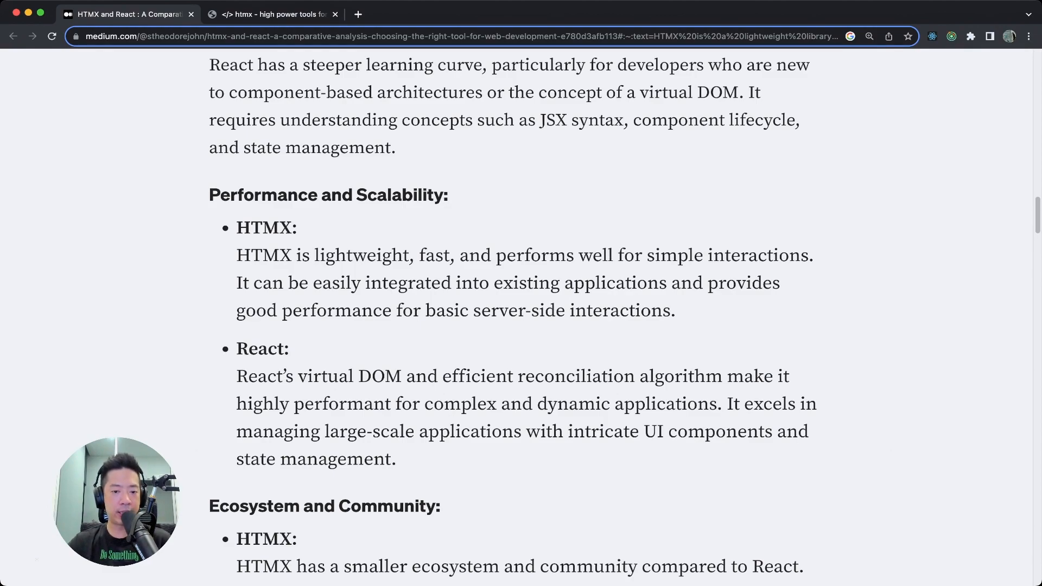
pyautogui.doubleClick(435, 255)
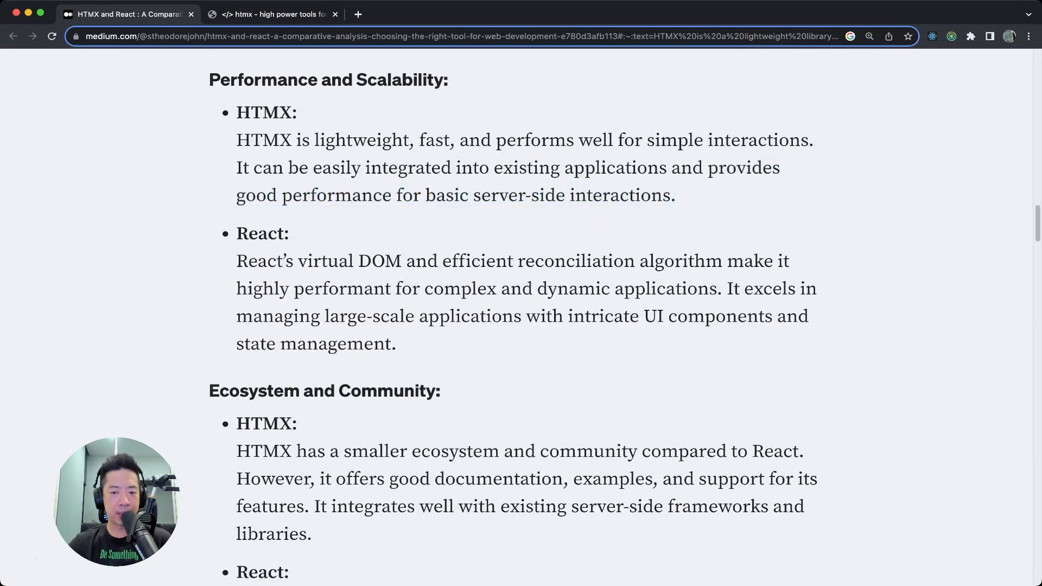
pyautogui.scroll(-3)
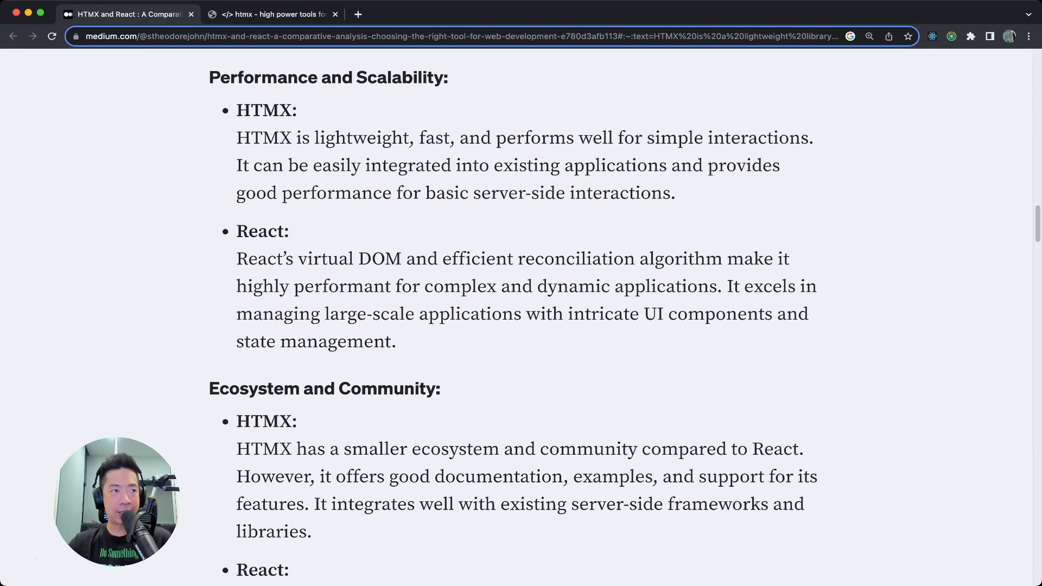
pyautogui.scroll(-3)
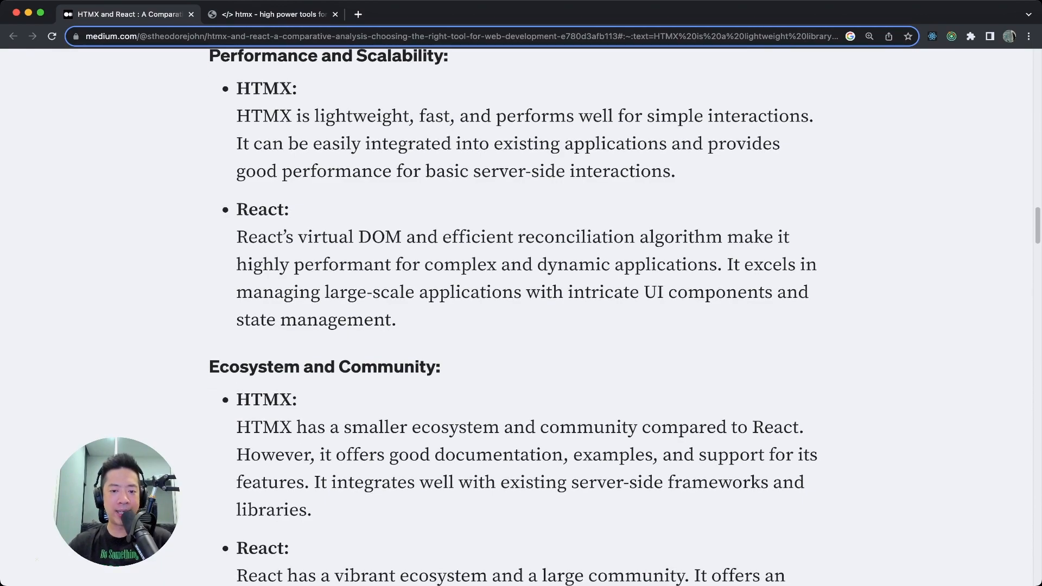
pyautogui.moveTo(443, 237); pyautogui.dragTo(574, 237)
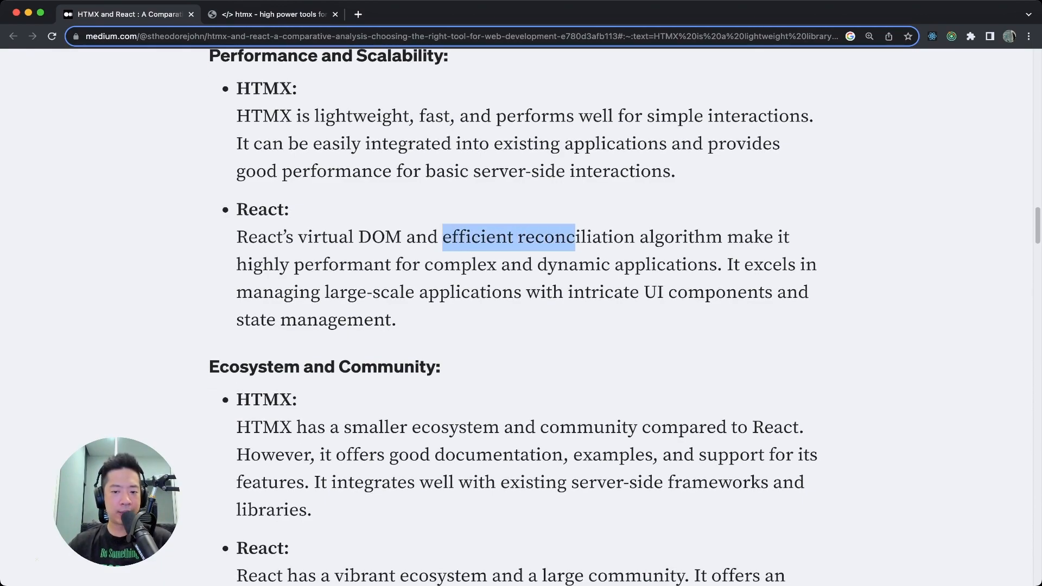
pyautogui.moveTo(574, 236); pyautogui.dragTo(634, 237)
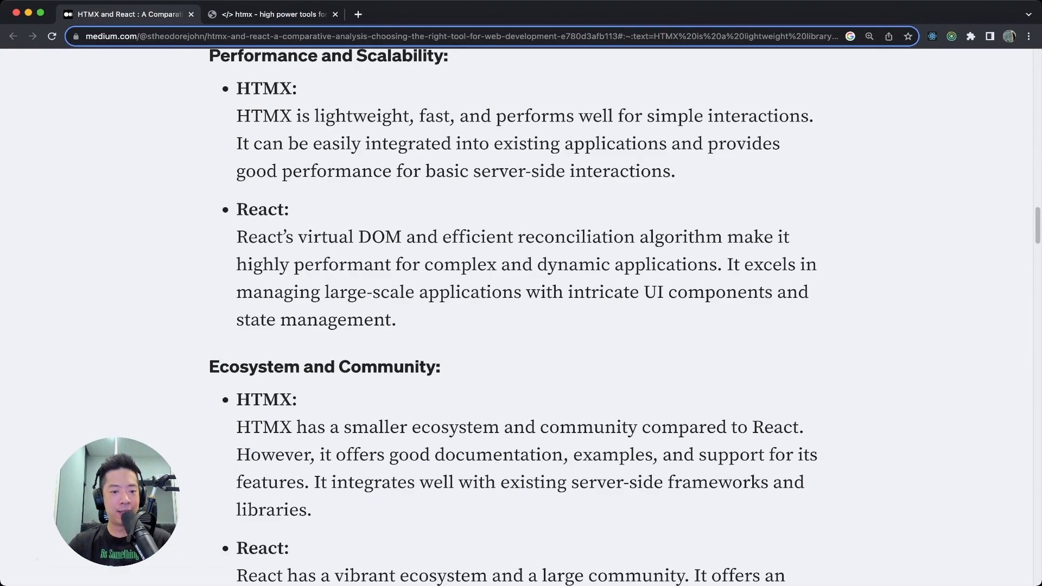
# Highlight two more lines and scroll down to Ecosystem and Community.
pyautogui.moveTo(236, 264); pyautogui.dragTo(391, 264)
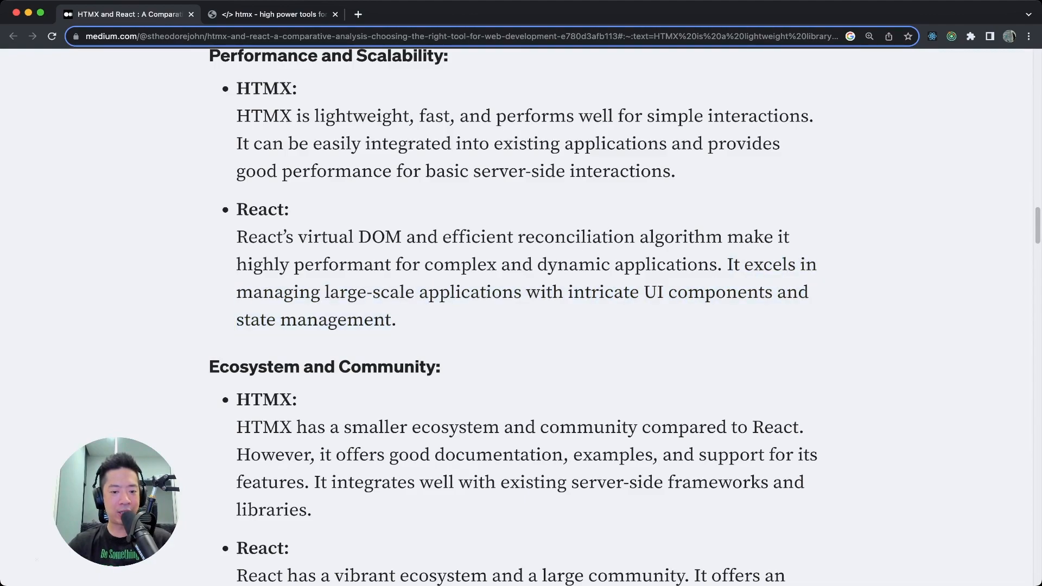
pyautogui.moveTo(430, 292); pyautogui.dragTo(636, 292)
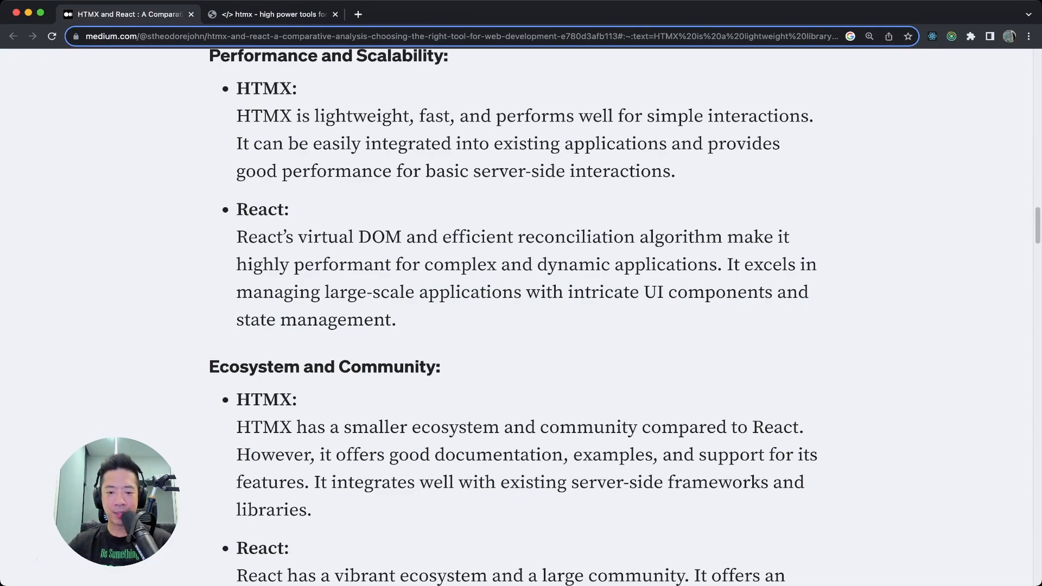
pyautogui.scroll(-3)
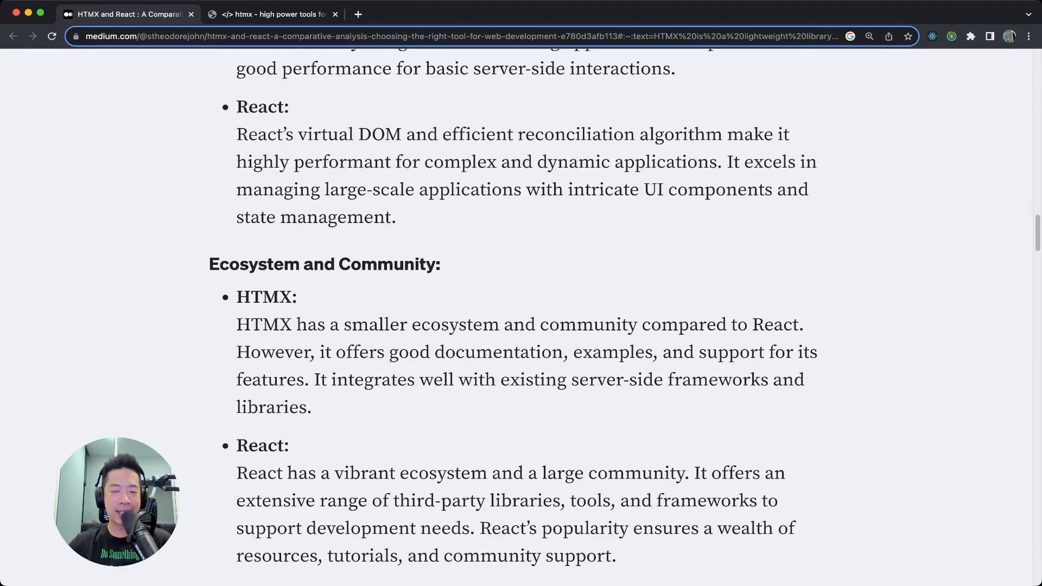
# Select HTMX's good documentation claim through the server-side frameworks claim.
pyautogui.scroll(-3)
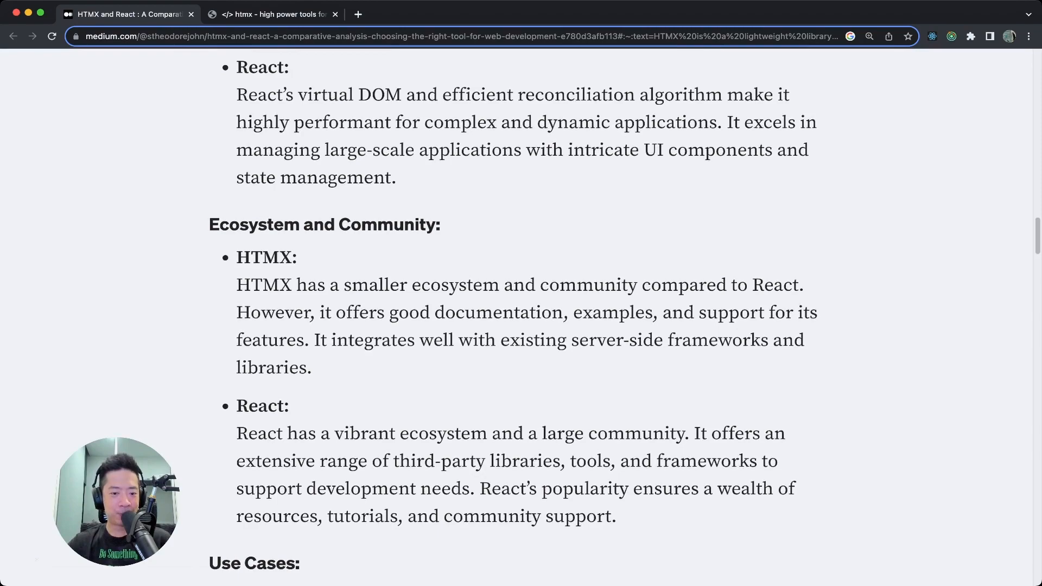
pyautogui.scroll(-3)
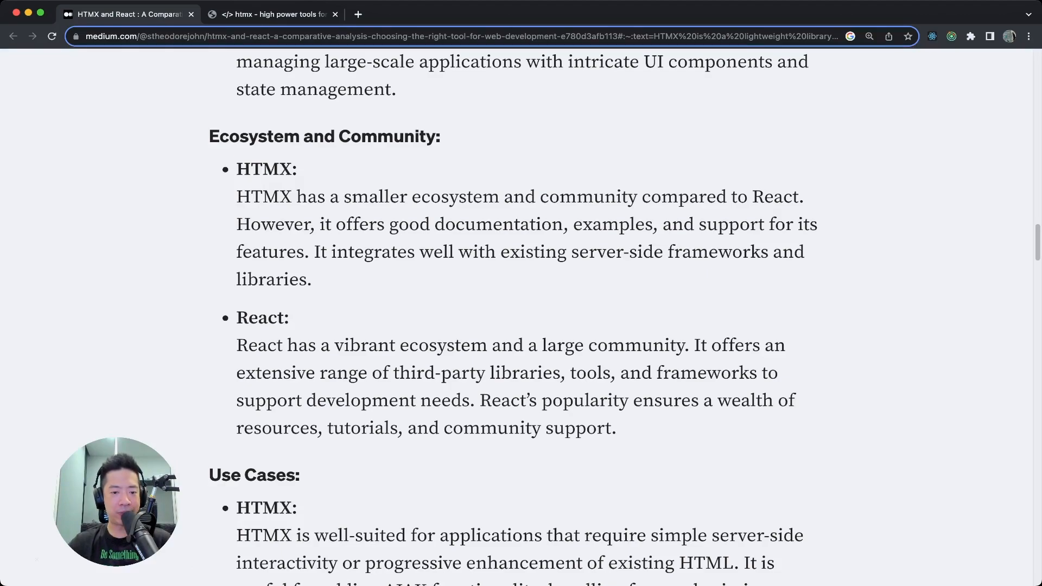
pyautogui.moveTo(297, 196); pyautogui.dragTo(498, 196)
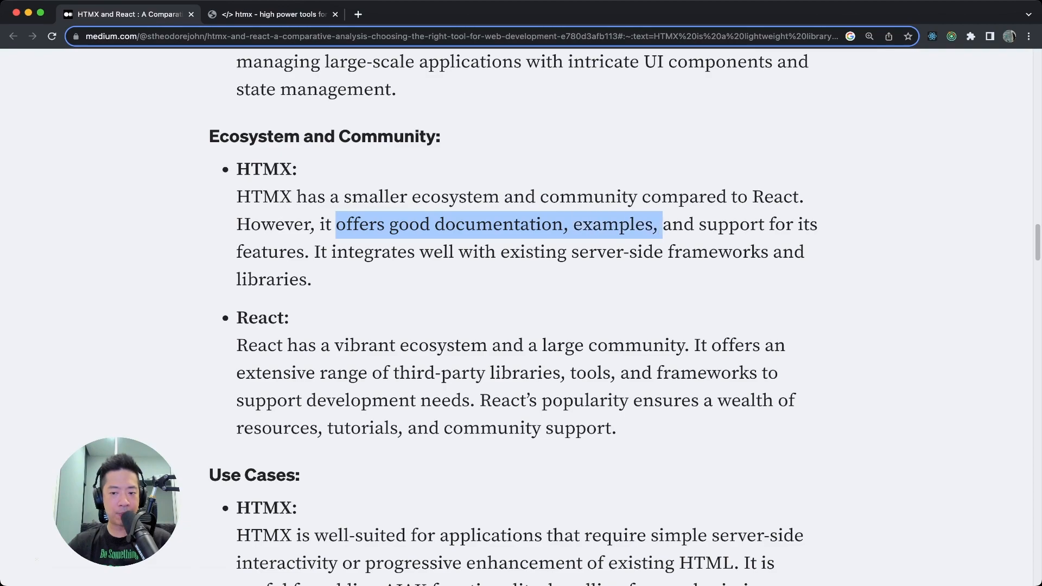
pyautogui.moveTo(662, 225); pyautogui.dragTo(303, 251)
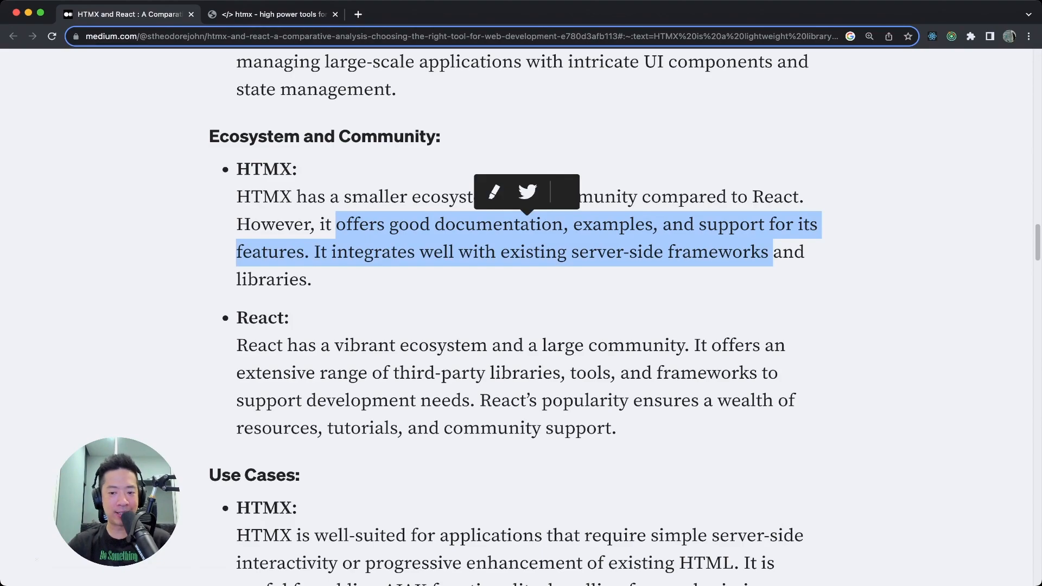
# Select 'and a large community', the third-party libraries claim, and React's popularity sentence.
pyautogui.scroll(-3)
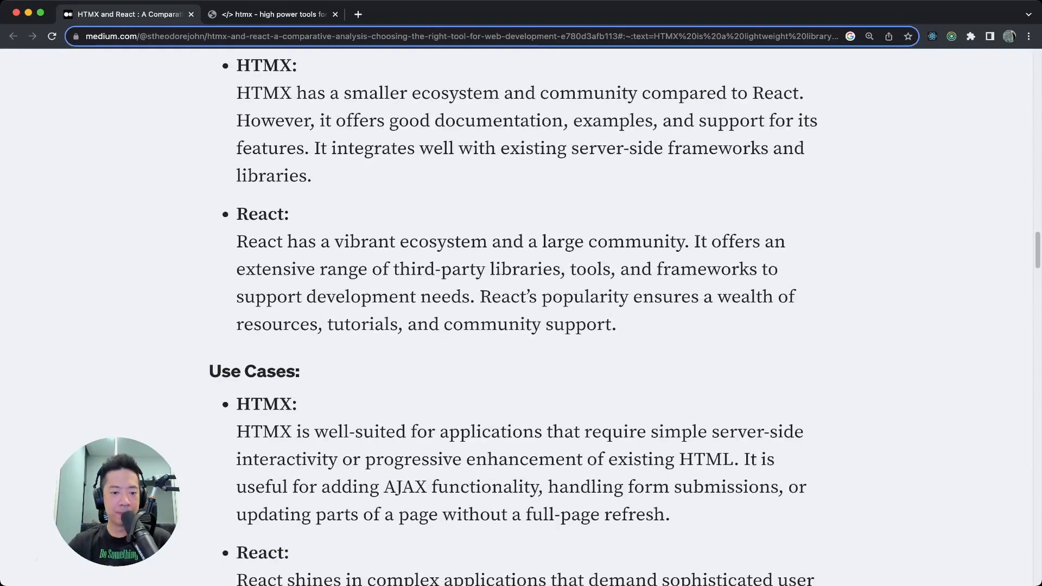
pyautogui.doubleClick(285, 241)
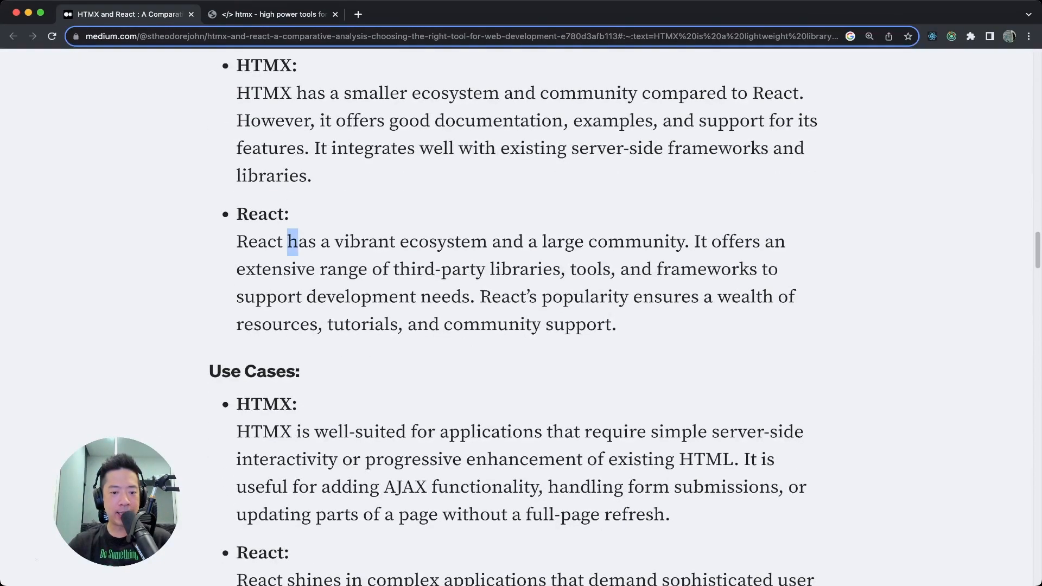
pyautogui.moveTo(287, 241); pyautogui.dragTo(486, 241)
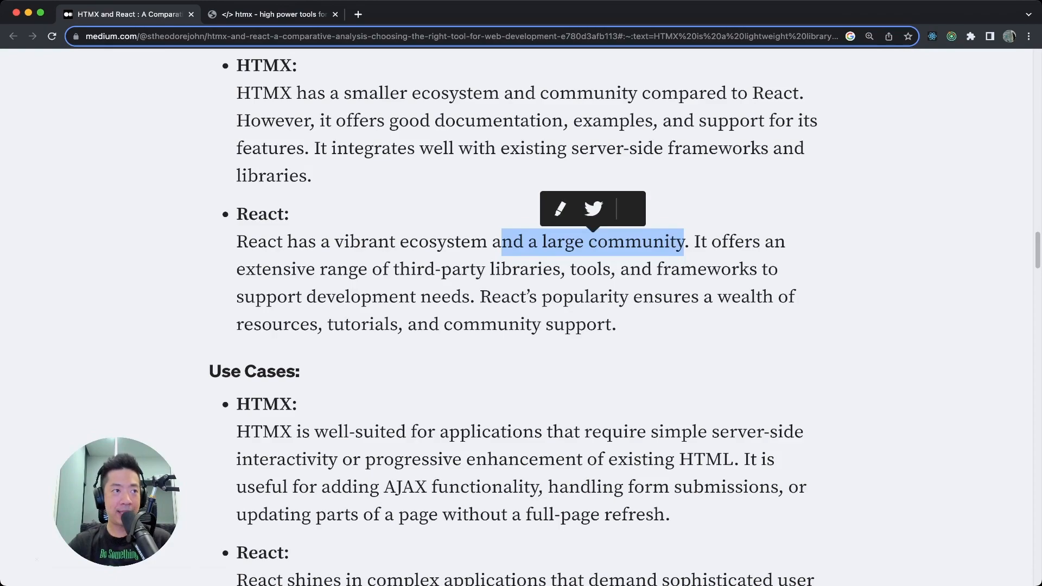
pyautogui.click(465, 399)
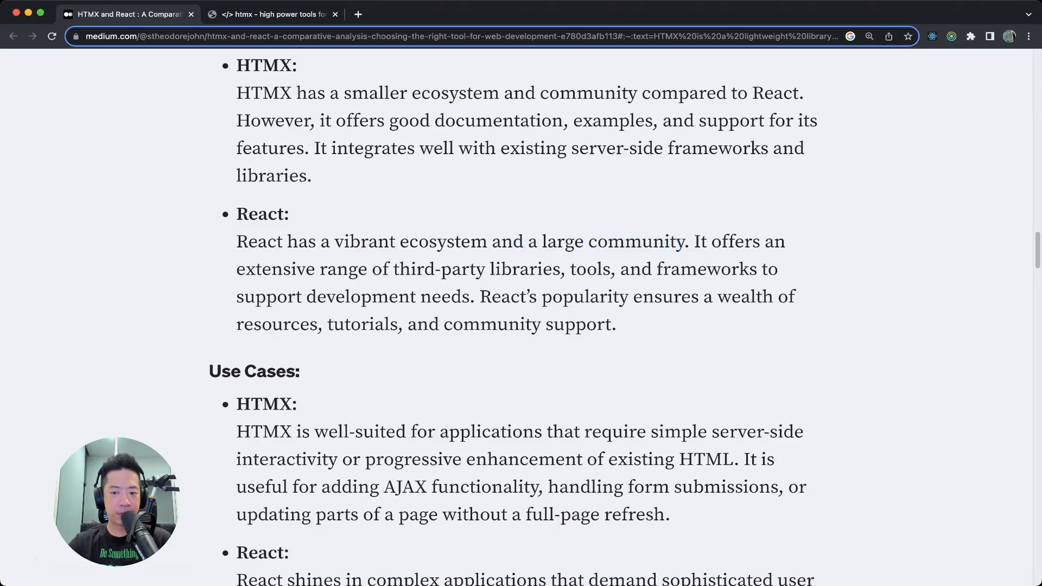
pyautogui.moveTo(694, 241); pyautogui.dragTo(367, 270)
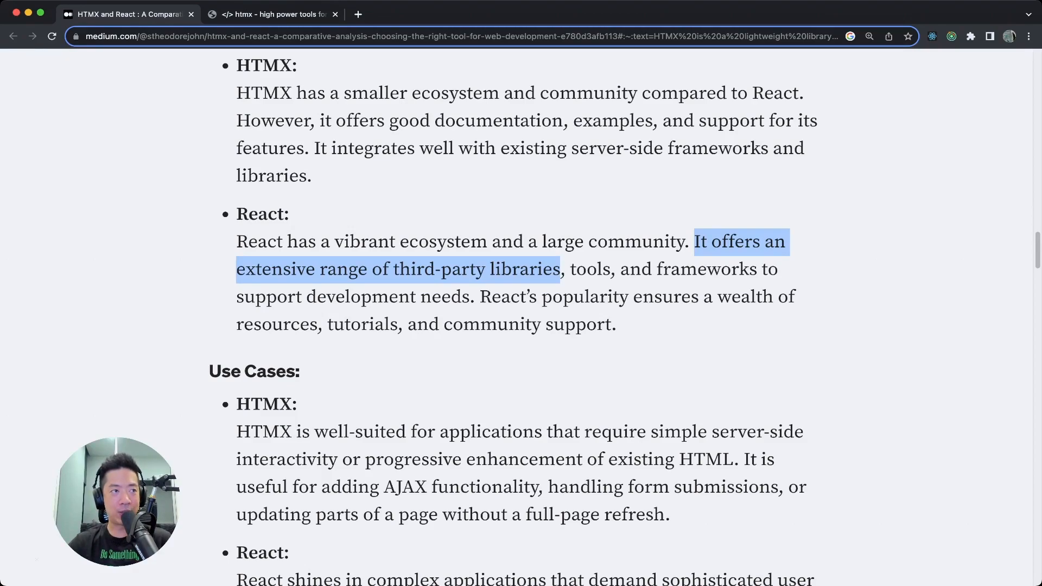
pyautogui.moveTo(560, 269); pyautogui.dragTo(642, 270)
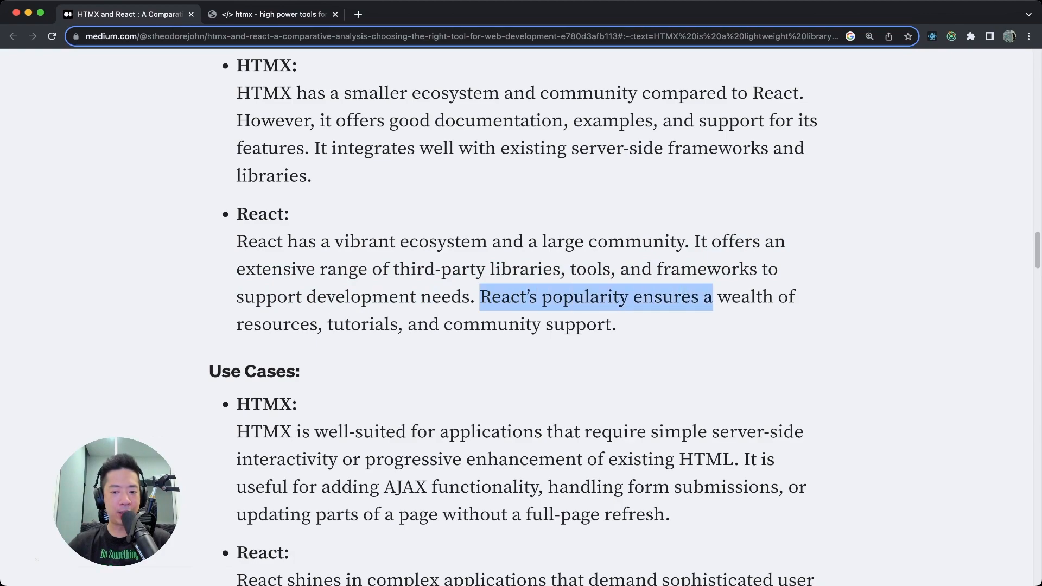
pyautogui.moveTo(713, 296); pyautogui.dragTo(616, 324)
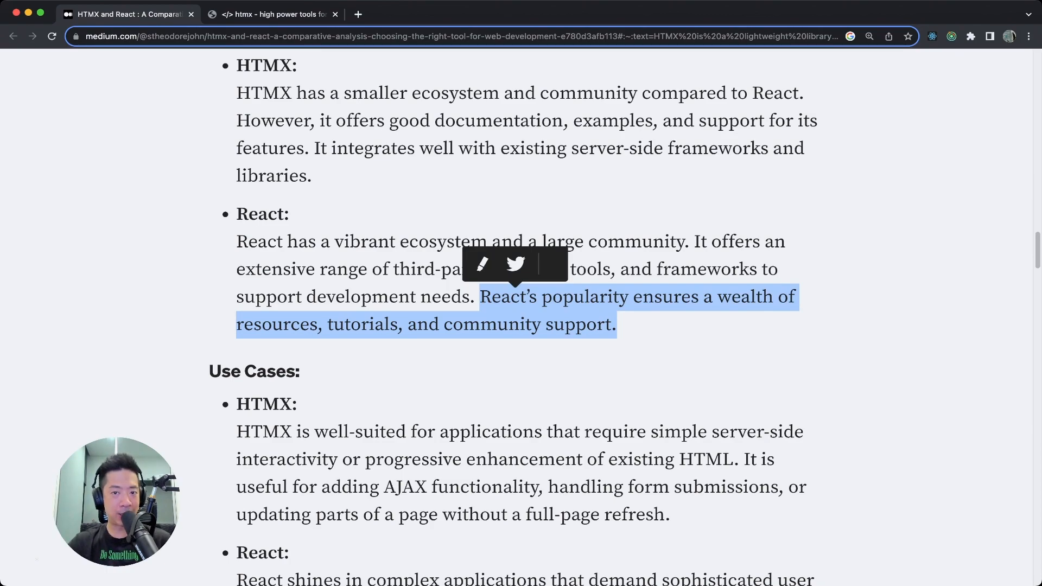
pyautogui.scroll(-3)
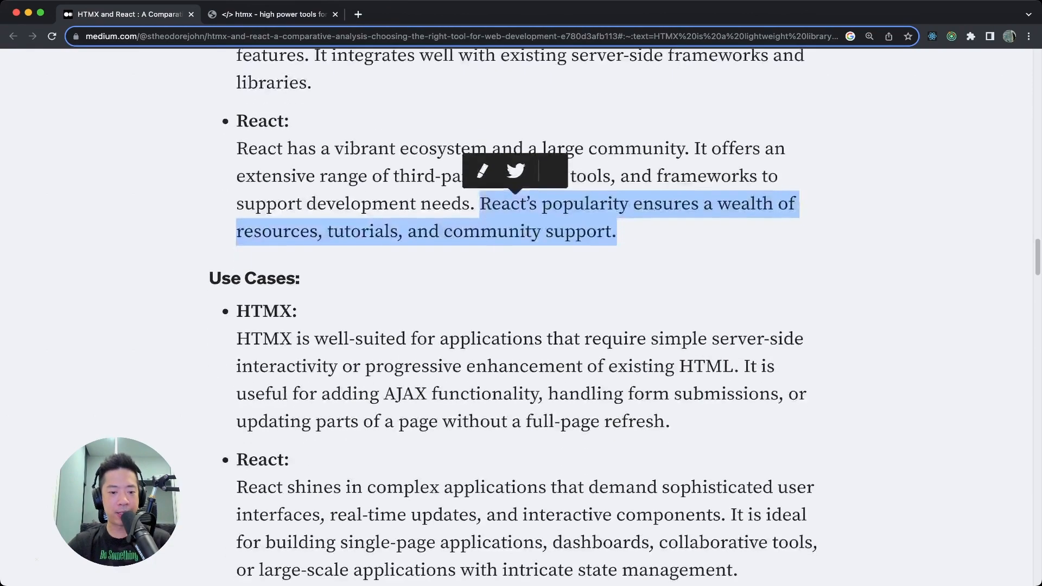
pyautogui.scroll(-3)
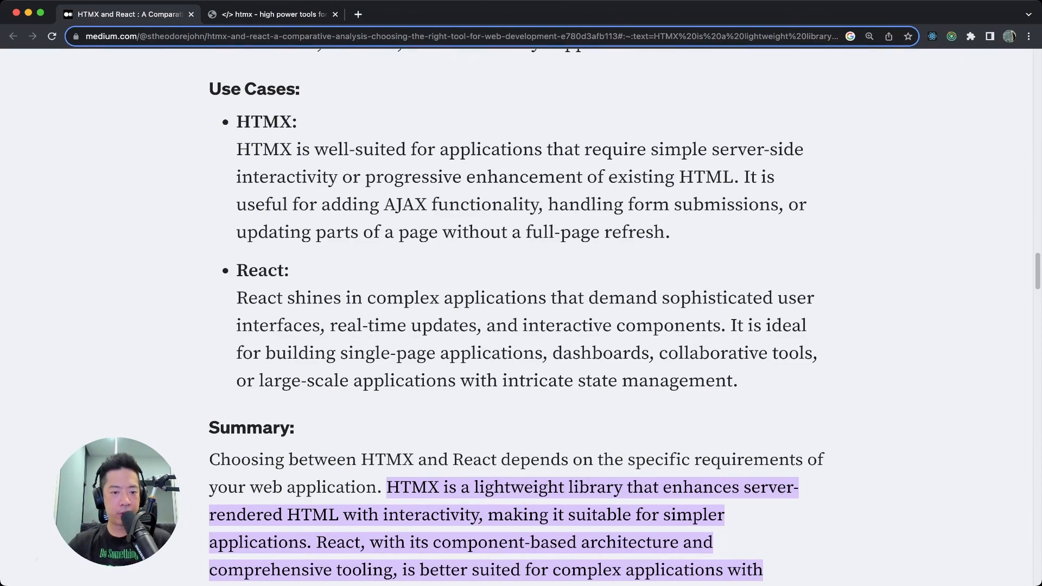
pyautogui.moveTo(364, 148); pyautogui.dragTo(449, 149)
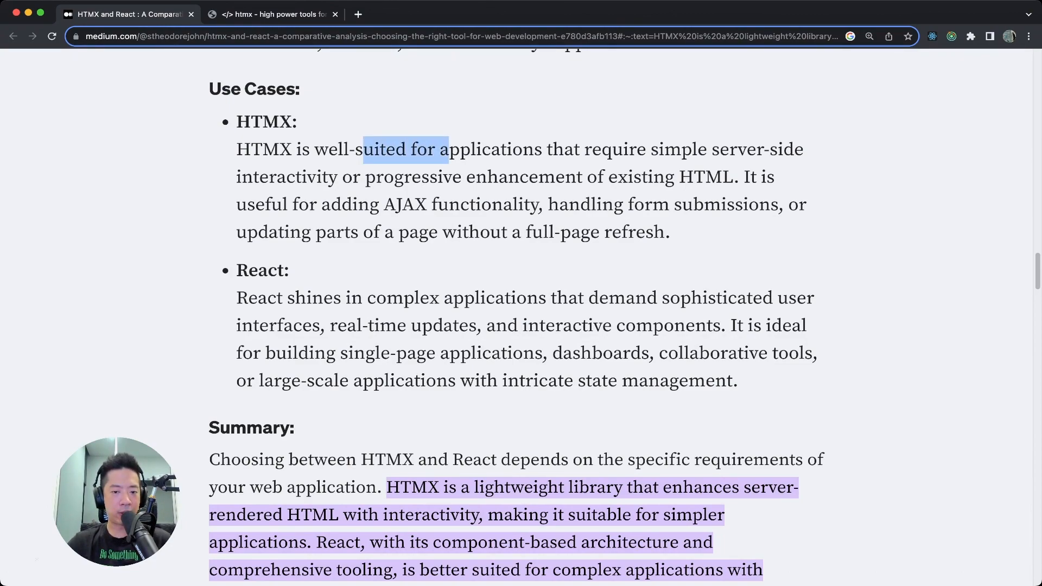
pyautogui.moveTo(448, 149); pyautogui.dragTo(767, 148)
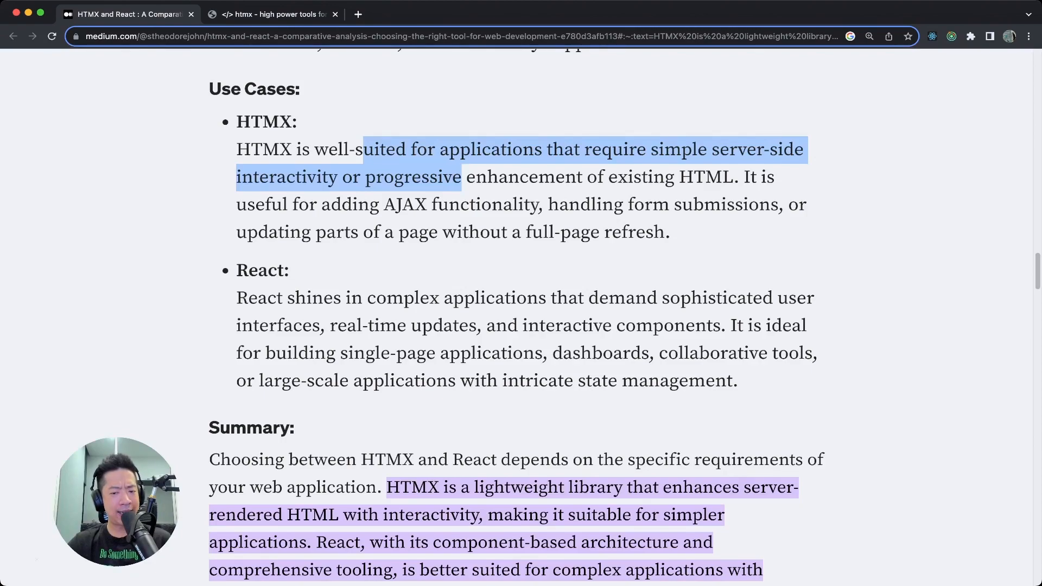
pyautogui.moveTo(463, 176); pyautogui.dragTo(731, 177)
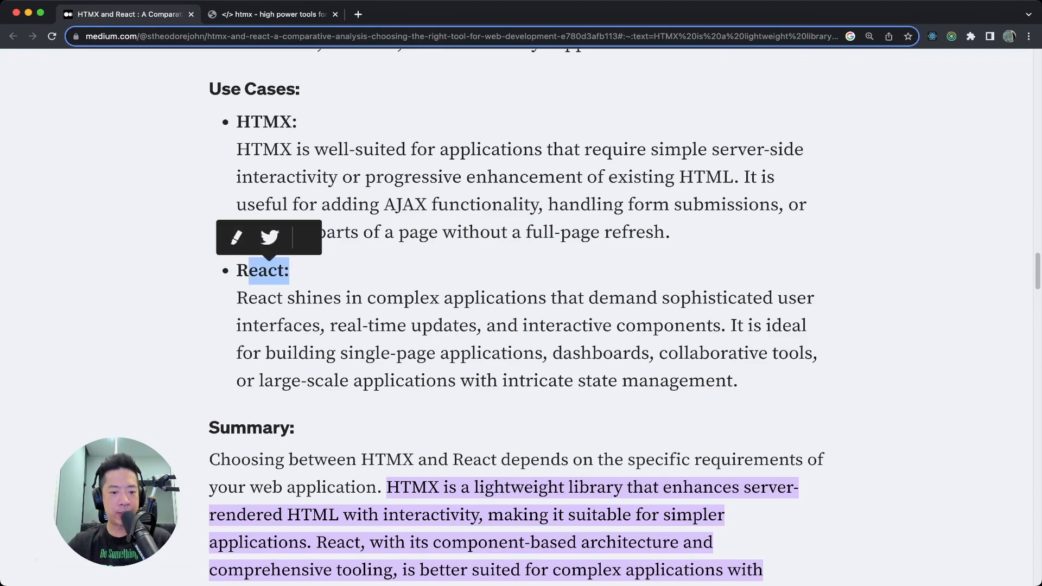
pyautogui.moveTo(288, 297); pyautogui.dragTo(450, 297)
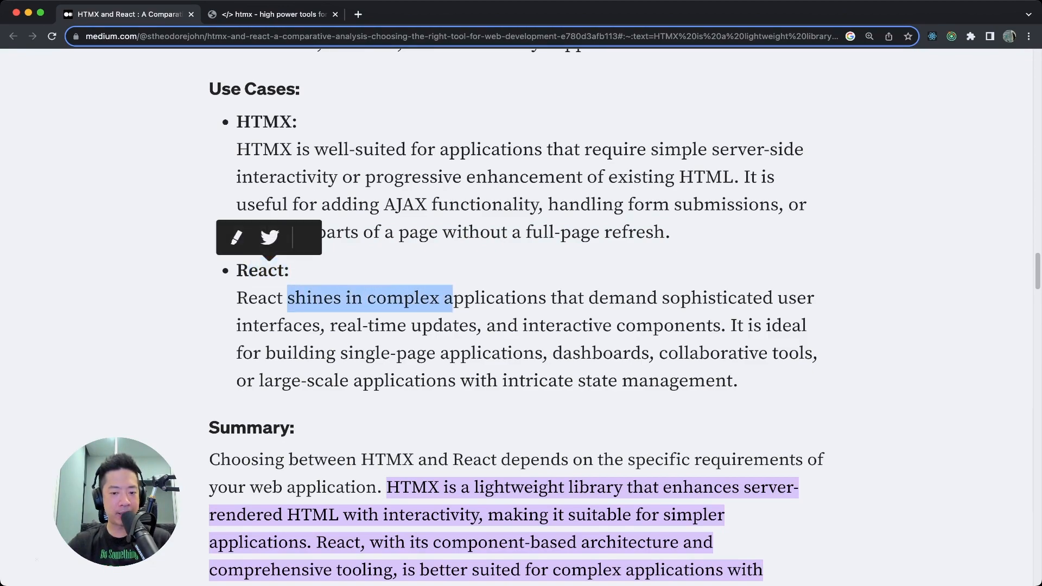
pyautogui.moveTo(450, 298); pyautogui.dragTo(655, 298)
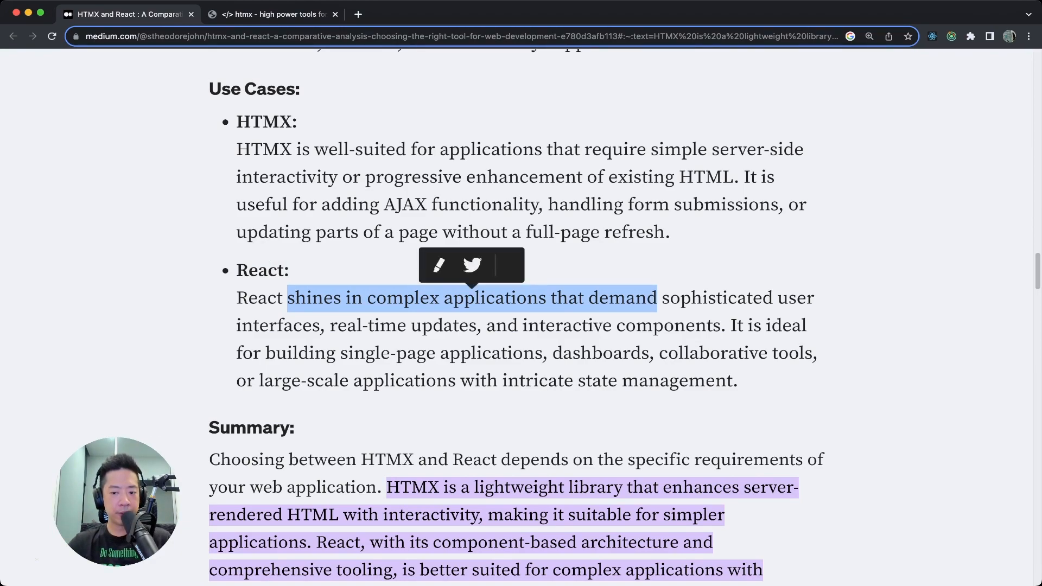
pyautogui.moveTo(657, 298); pyautogui.dragTo(411, 353)
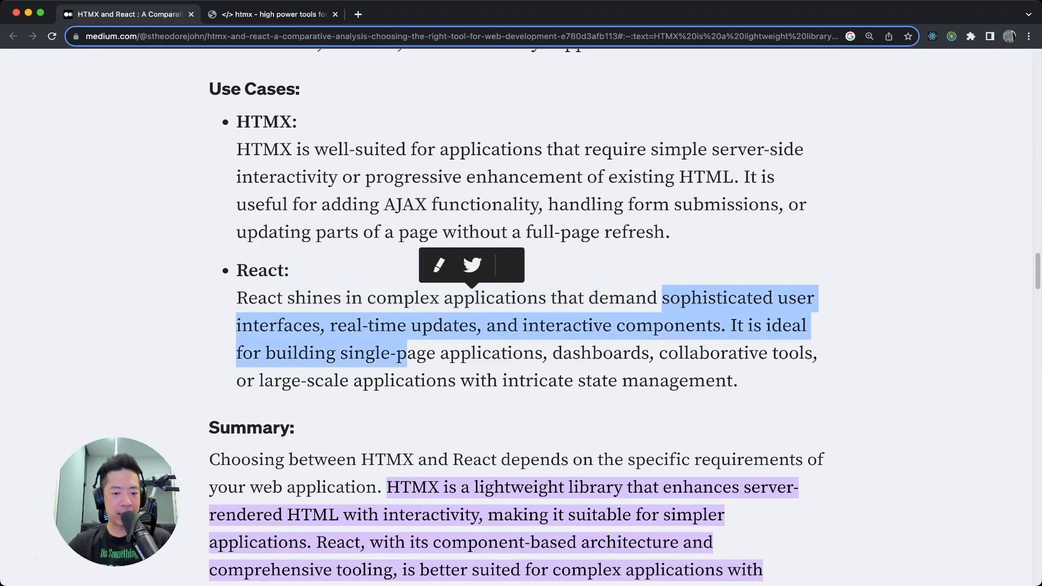
pyautogui.moveTo(406, 353); pyautogui.dragTo(442, 325)
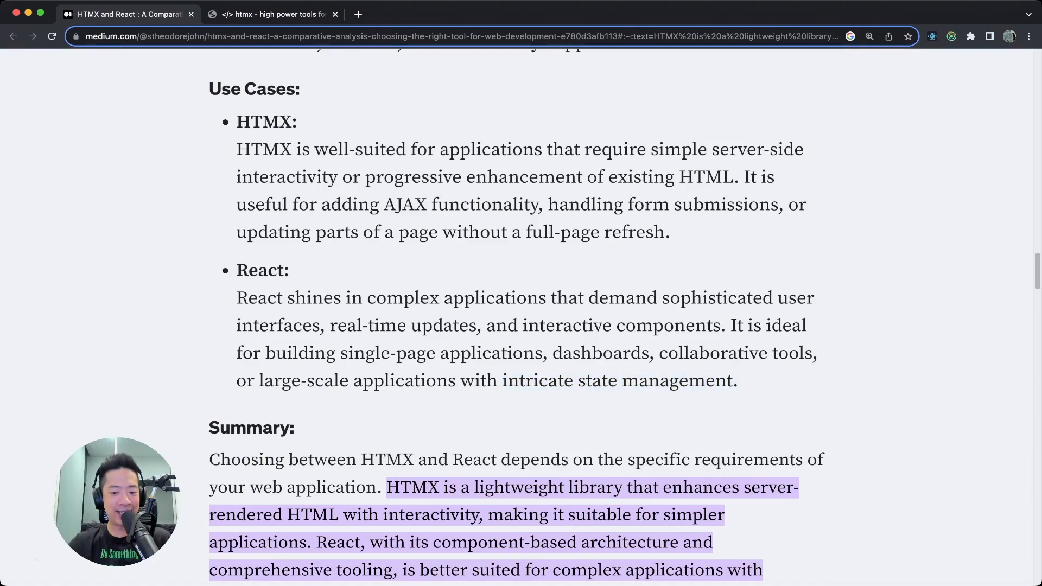
# Highlight the Summary sentence saying React suits complex applications with advanced UI requirements.
pyautogui.scroll(-3)
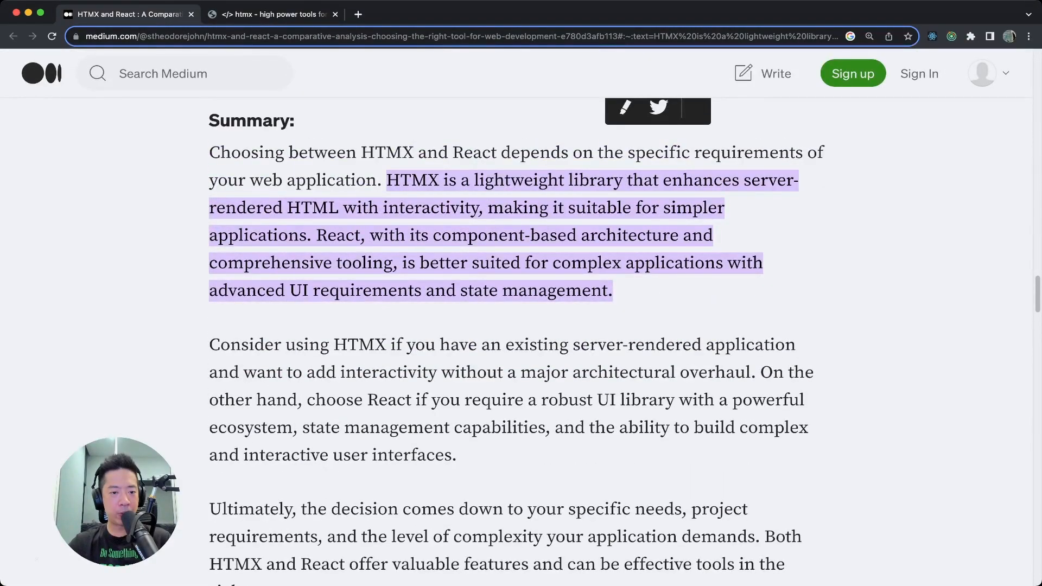
pyautogui.moveTo(209, 152); pyautogui.dragTo(337, 152)
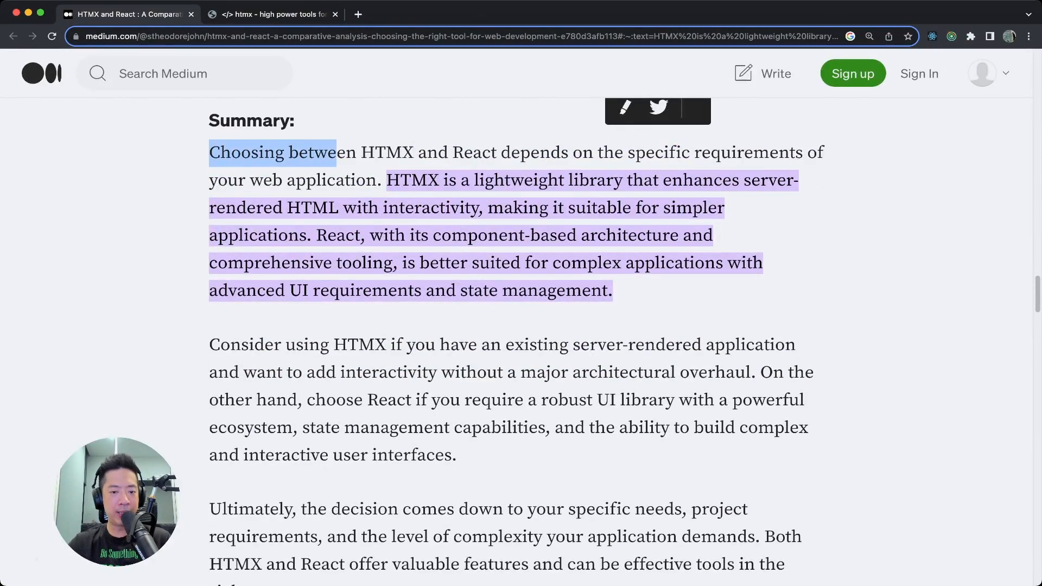
pyautogui.moveTo(335, 152); pyautogui.dragTo(412, 152)
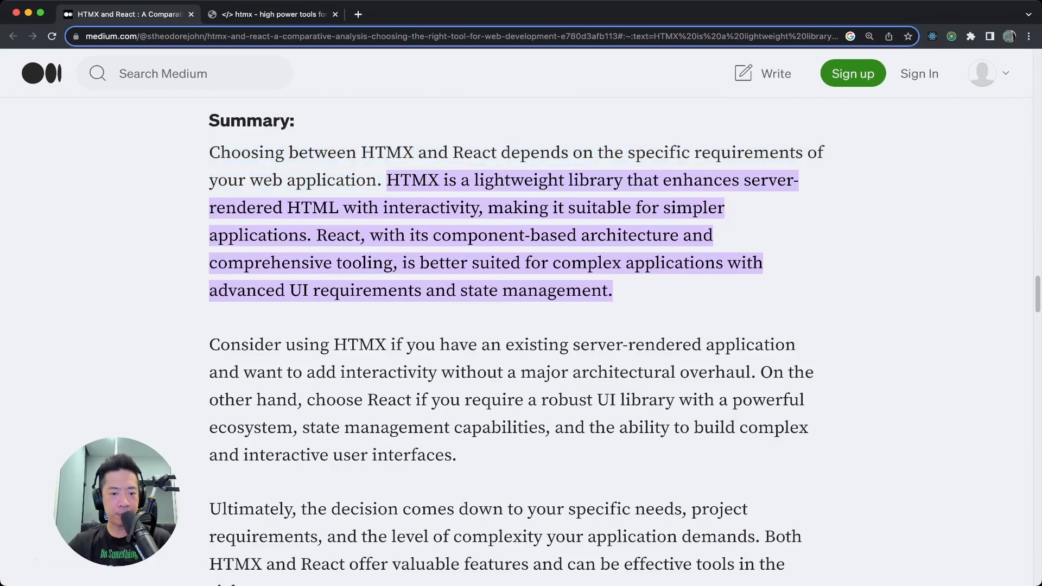
pyautogui.moveTo(387, 180); pyautogui.dragTo(524, 180)
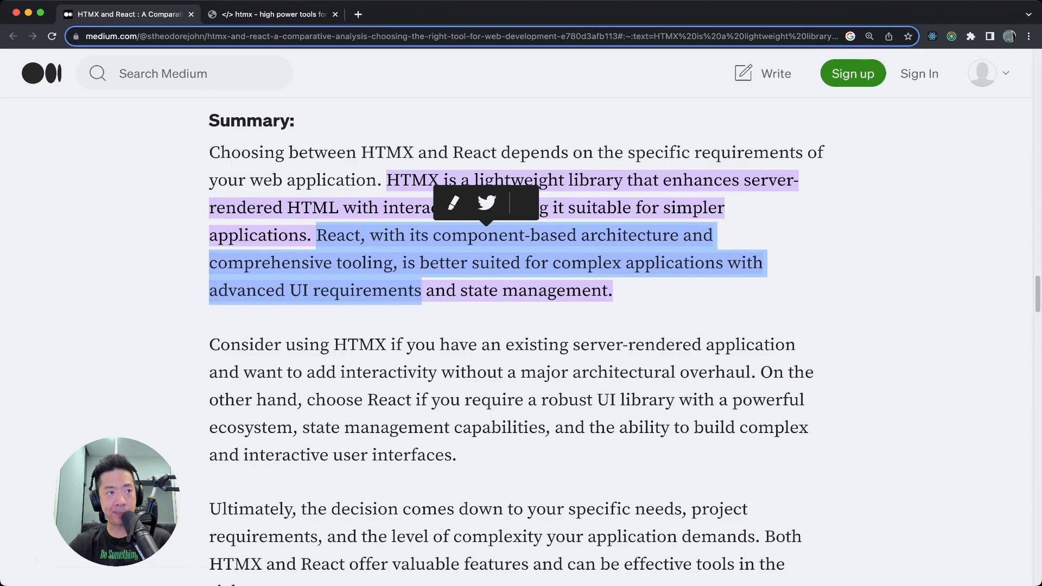
# Highlight the advice to use HTMX for adding interactivity to server-rendered apps.
pyautogui.scroll(-3)
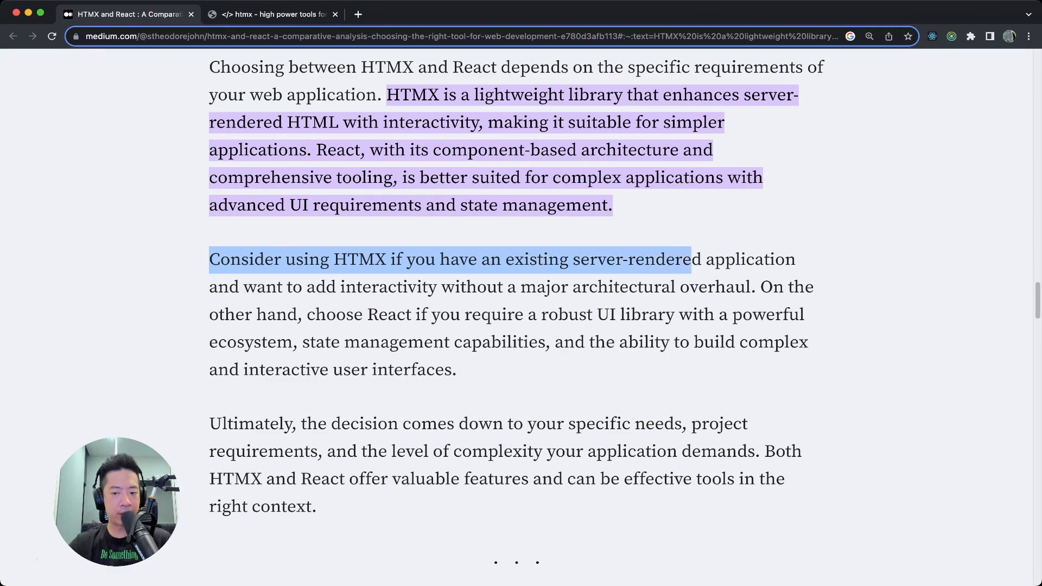
pyautogui.moveTo(691, 259); pyautogui.dragTo(795, 259)
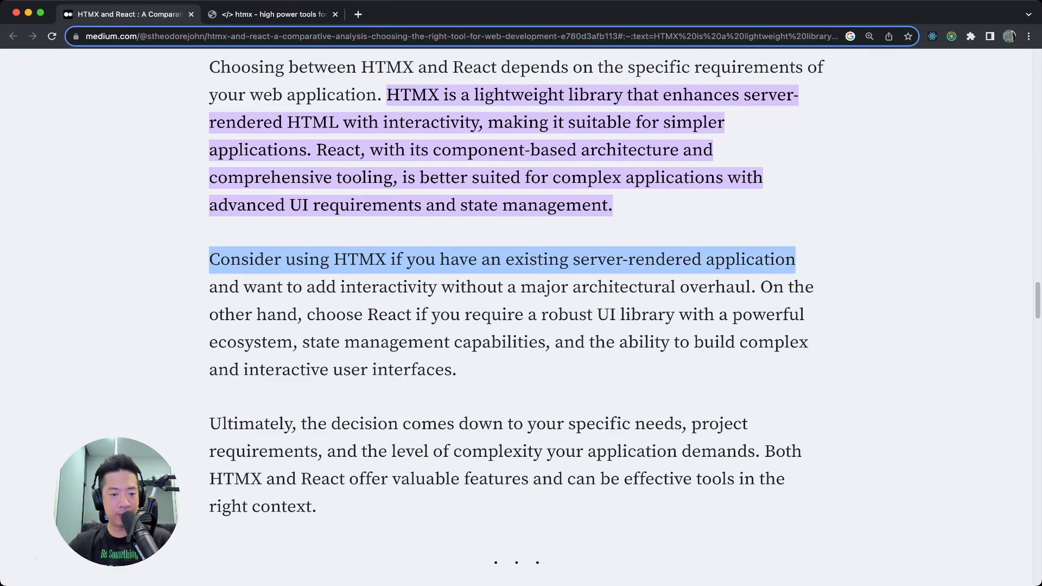
pyautogui.moveTo(794, 260); pyautogui.dragTo(436, 286)
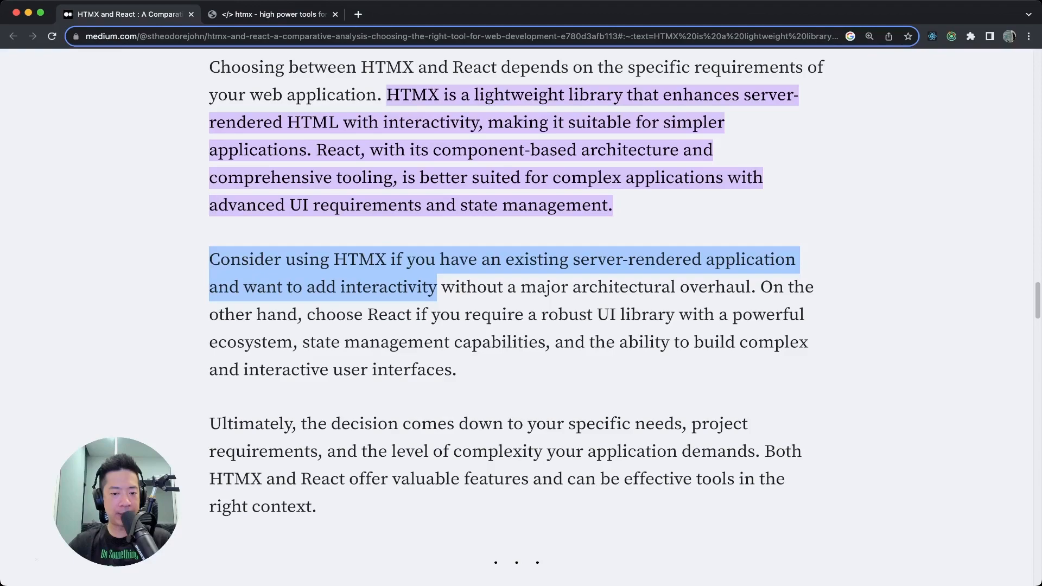
pyautogui.moveTo(437, 287); pyautogui.dragTo(568, 286)
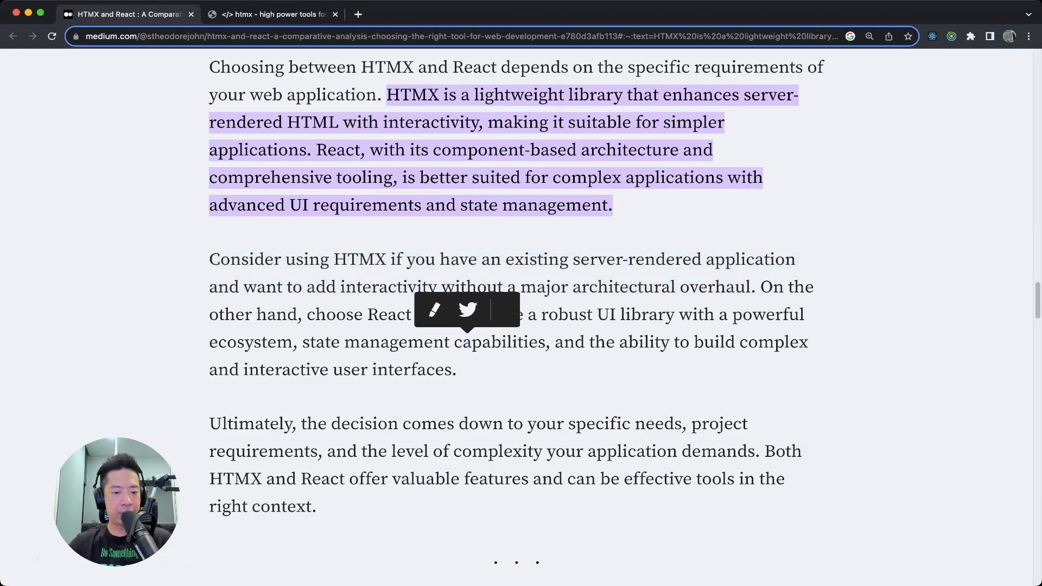
# Highlight the phrases on choosing React for its robust UI library, ecosystem and state management.
pyautogui.moveTo(314, 314); pyautogui.dragTo(438, 315)
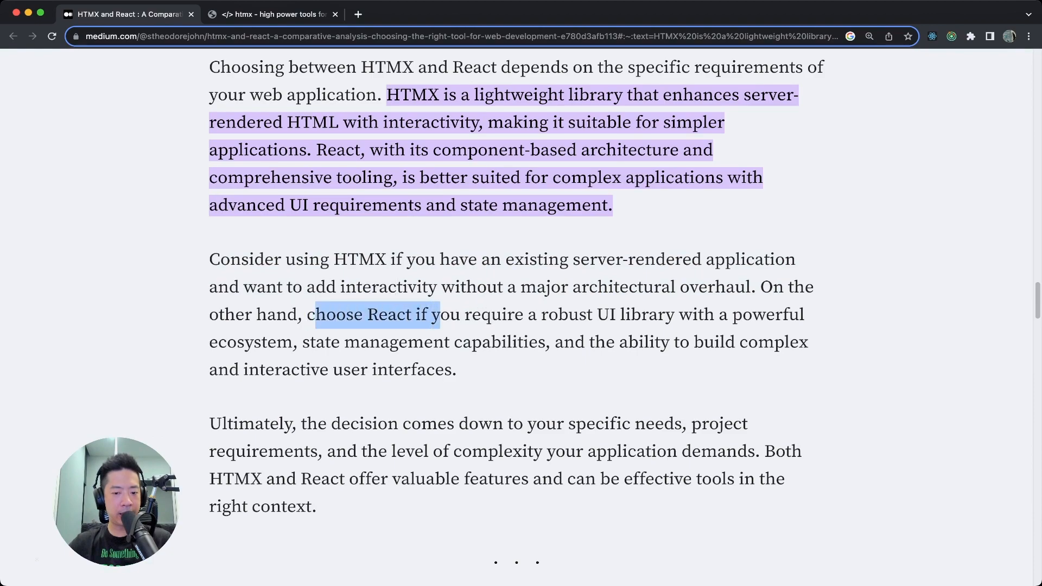
pyautogui.moveTo(438, 314); pyautogui.dragTo(608, 314)
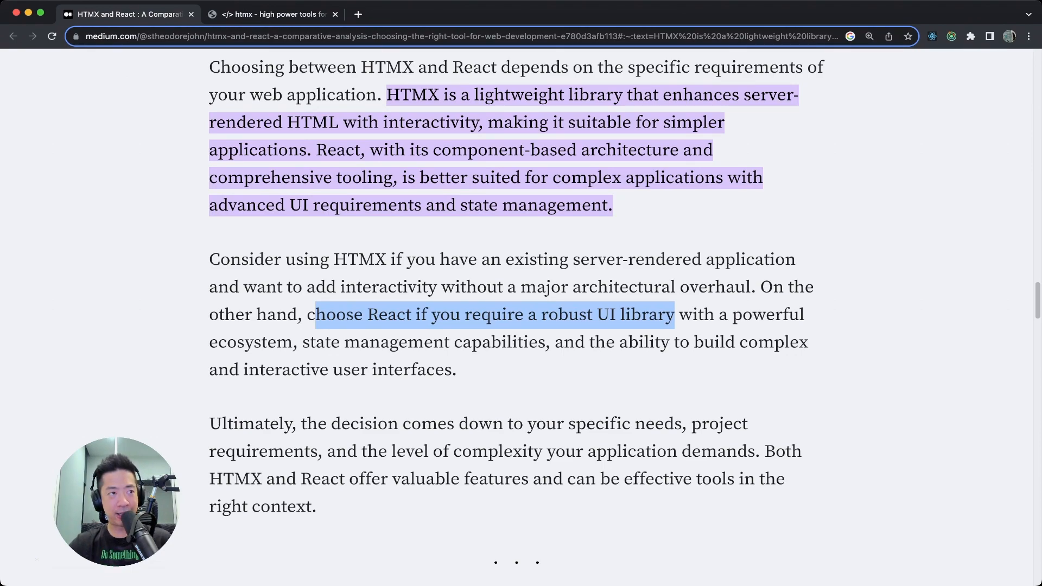
pyautogui.moveTo(673, 314); pyautogui.dragTo(803, 315)
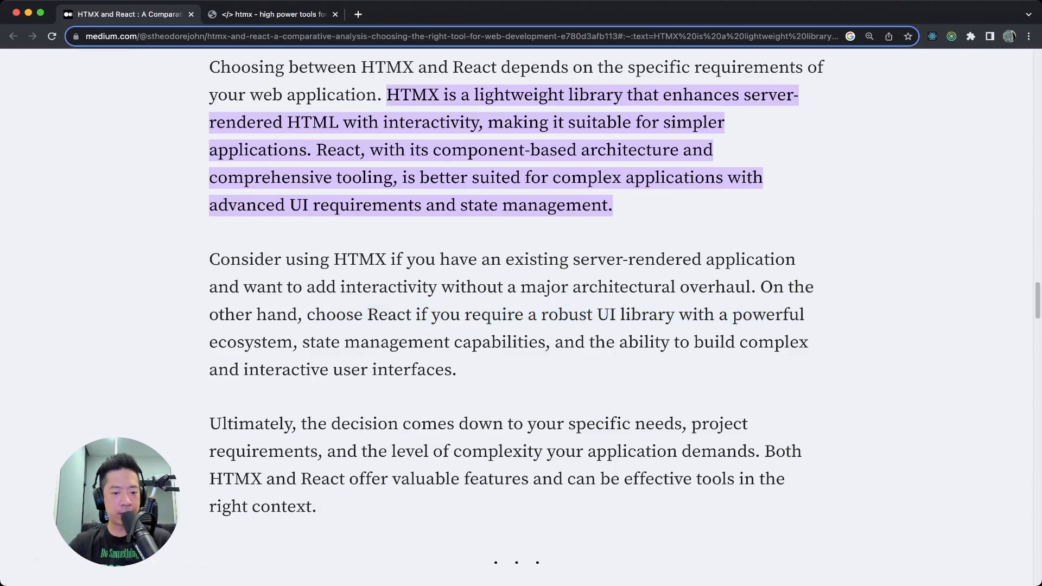
pyautogui.moveTo(208, 343); pyautogui.dragTo(501, 342)
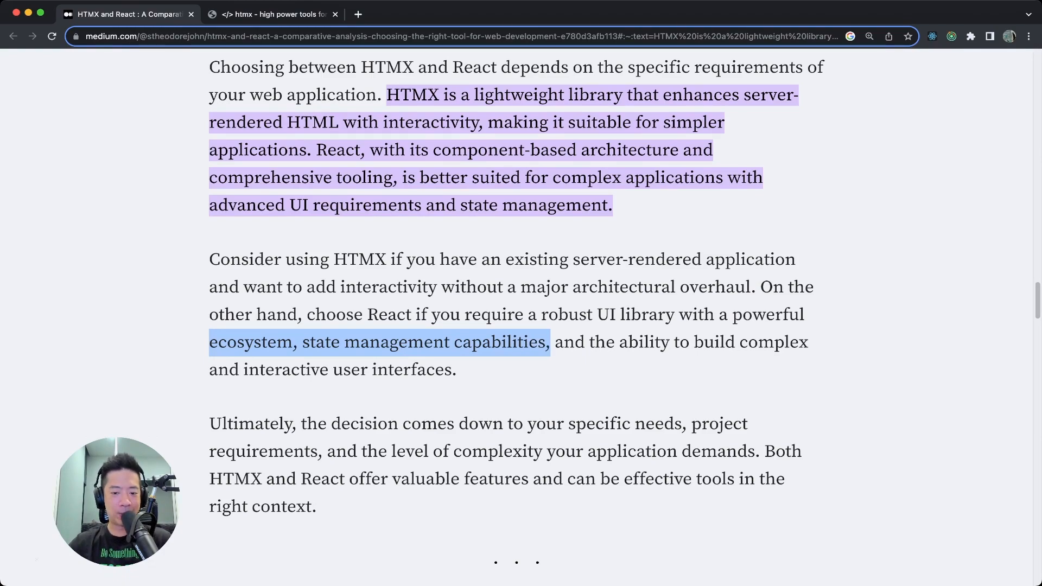
pyautogui.moveTo(550, 342); pyautogui.dragTo(680, 343)
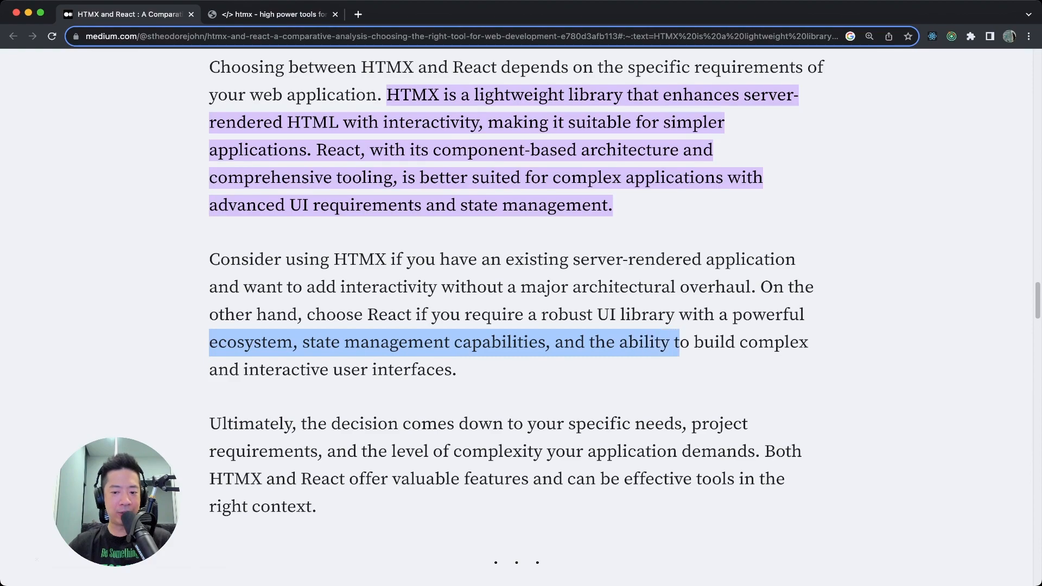
pyautogui.moveTo(679, 343); pyautogui.dragTo(456, 369)
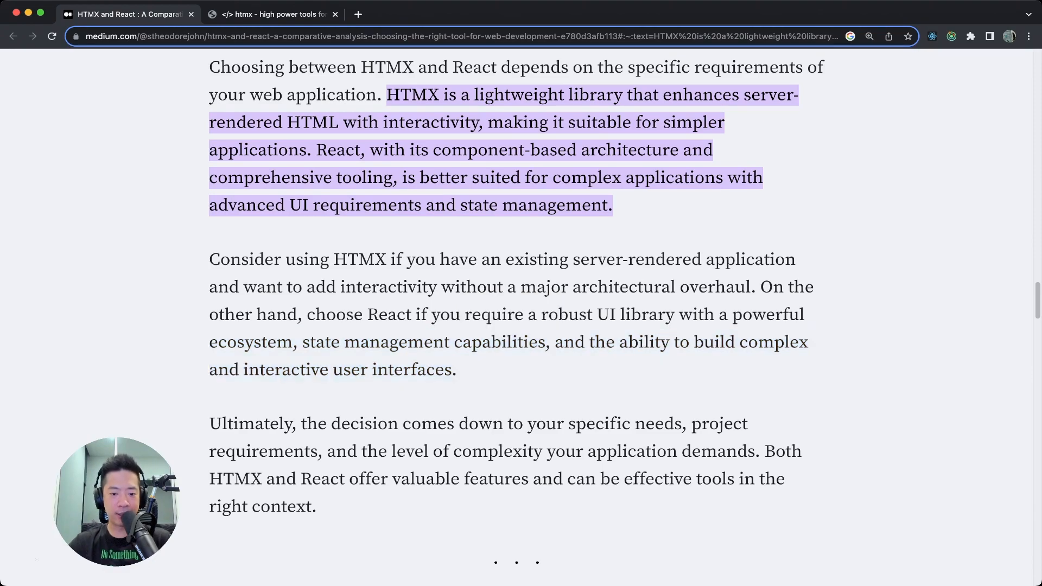
# Scroll past 'Ultimately' and highlight the 'Hope the above article' note inviting comments.
pyautogui.scroll(-3)
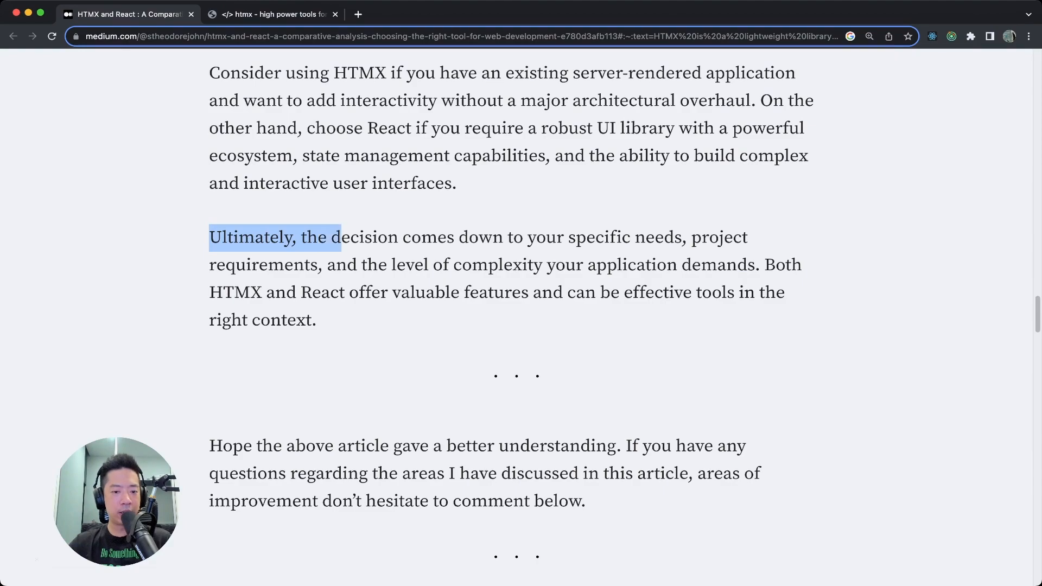
pyautogui.moveTo(339, 237); pyautogui.dragTo(596, 265)
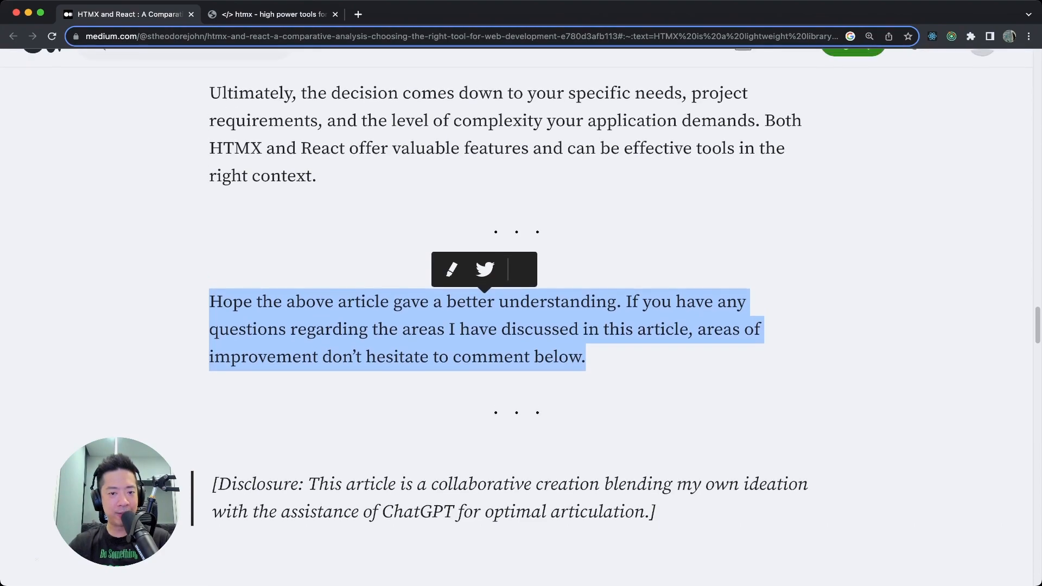
# Pick out 'UI library', then scroll up past Summary and Use Cases to Ecosystem and Community.
pyautogui.scroll(3)
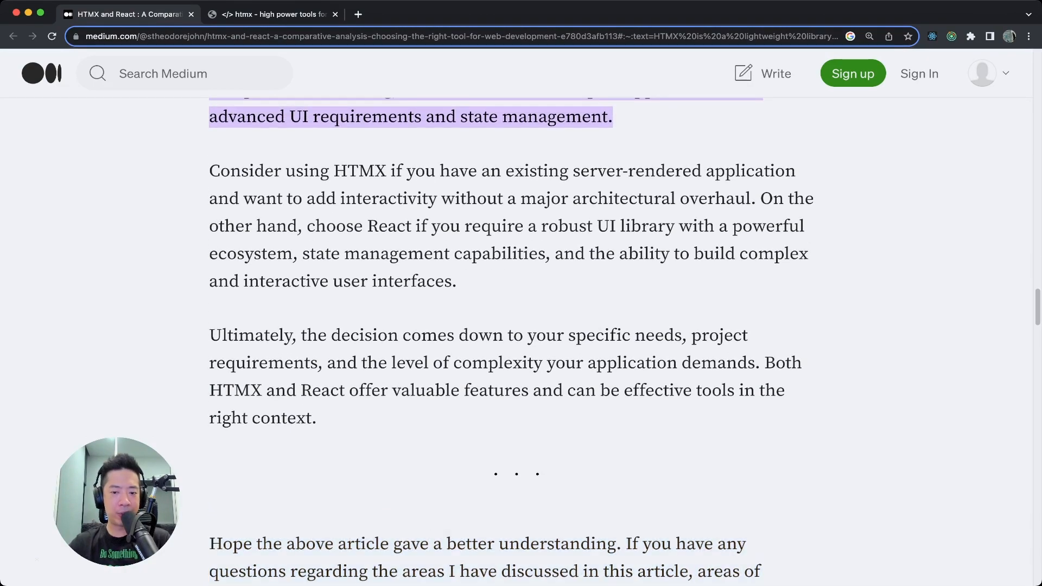
pyautogui.doubleClick(634, 226)
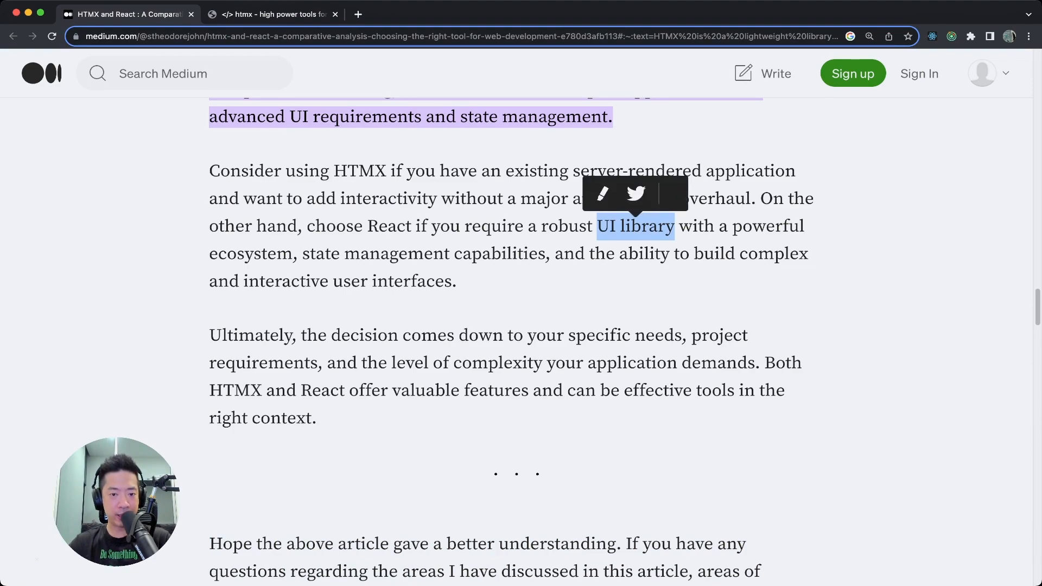
pyautogui.scroll(3)
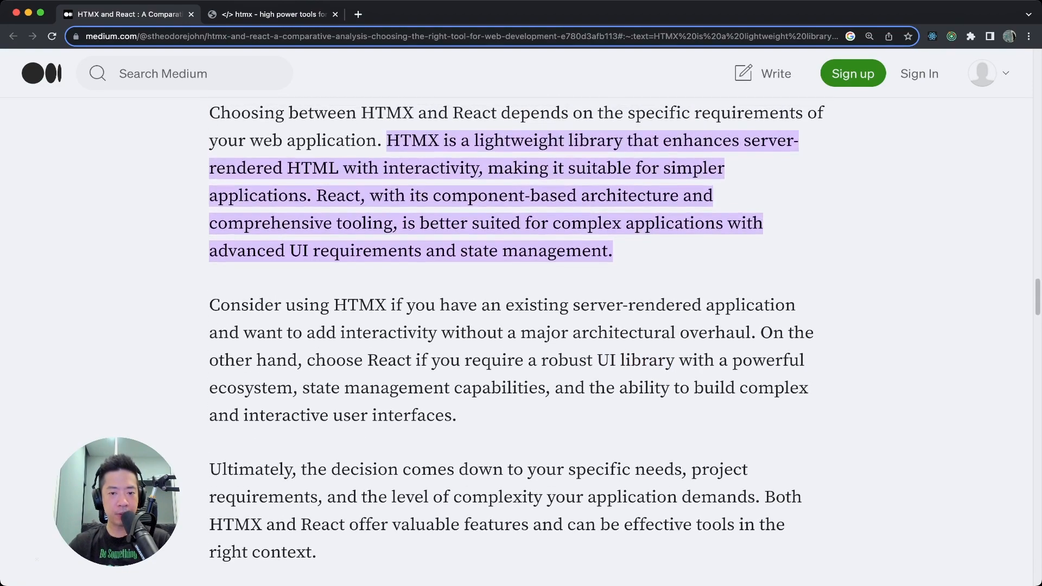
pyautogui.scroll(3)
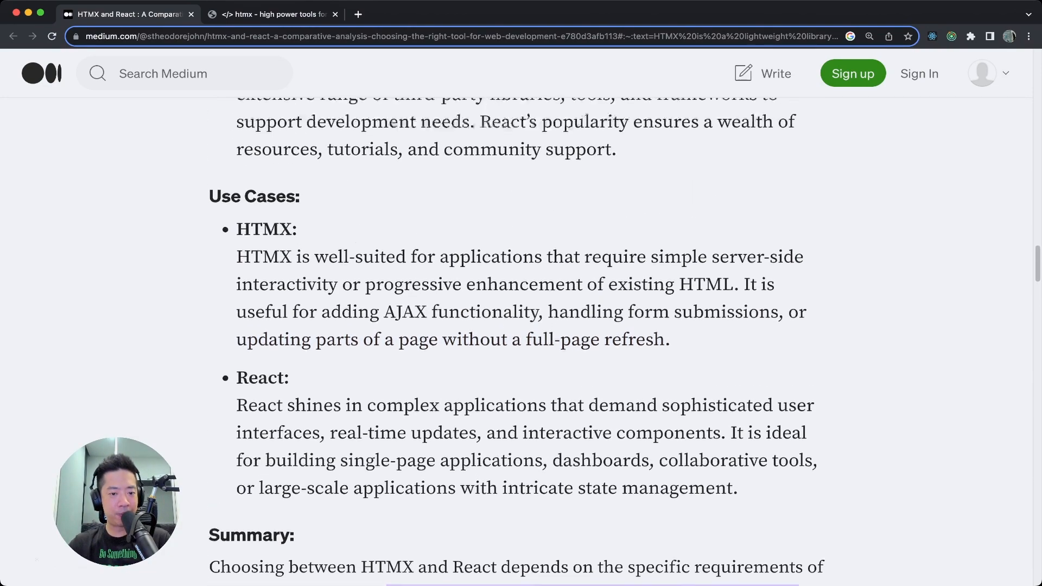
pyautogui.scroll(3)
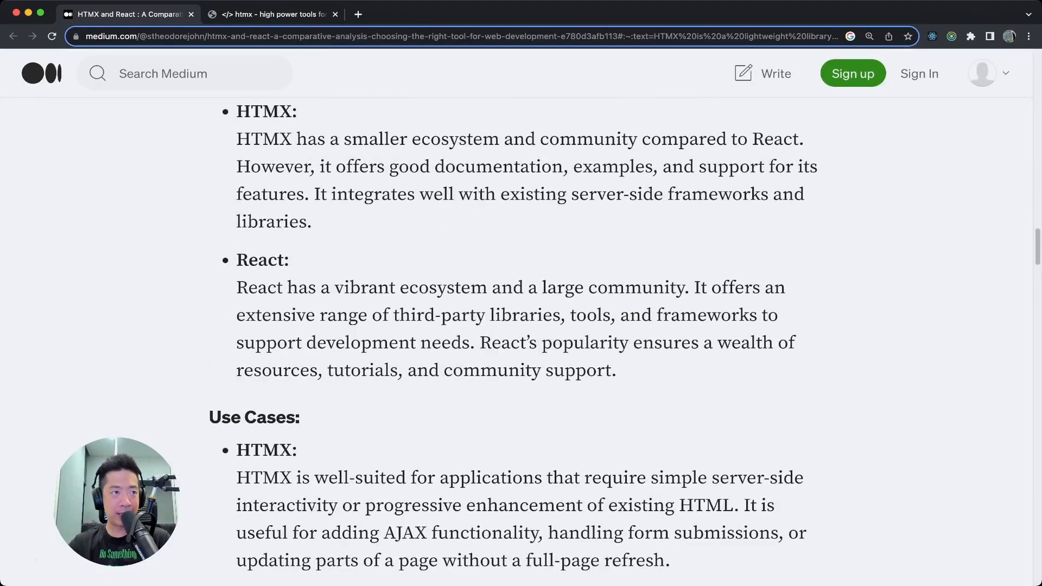